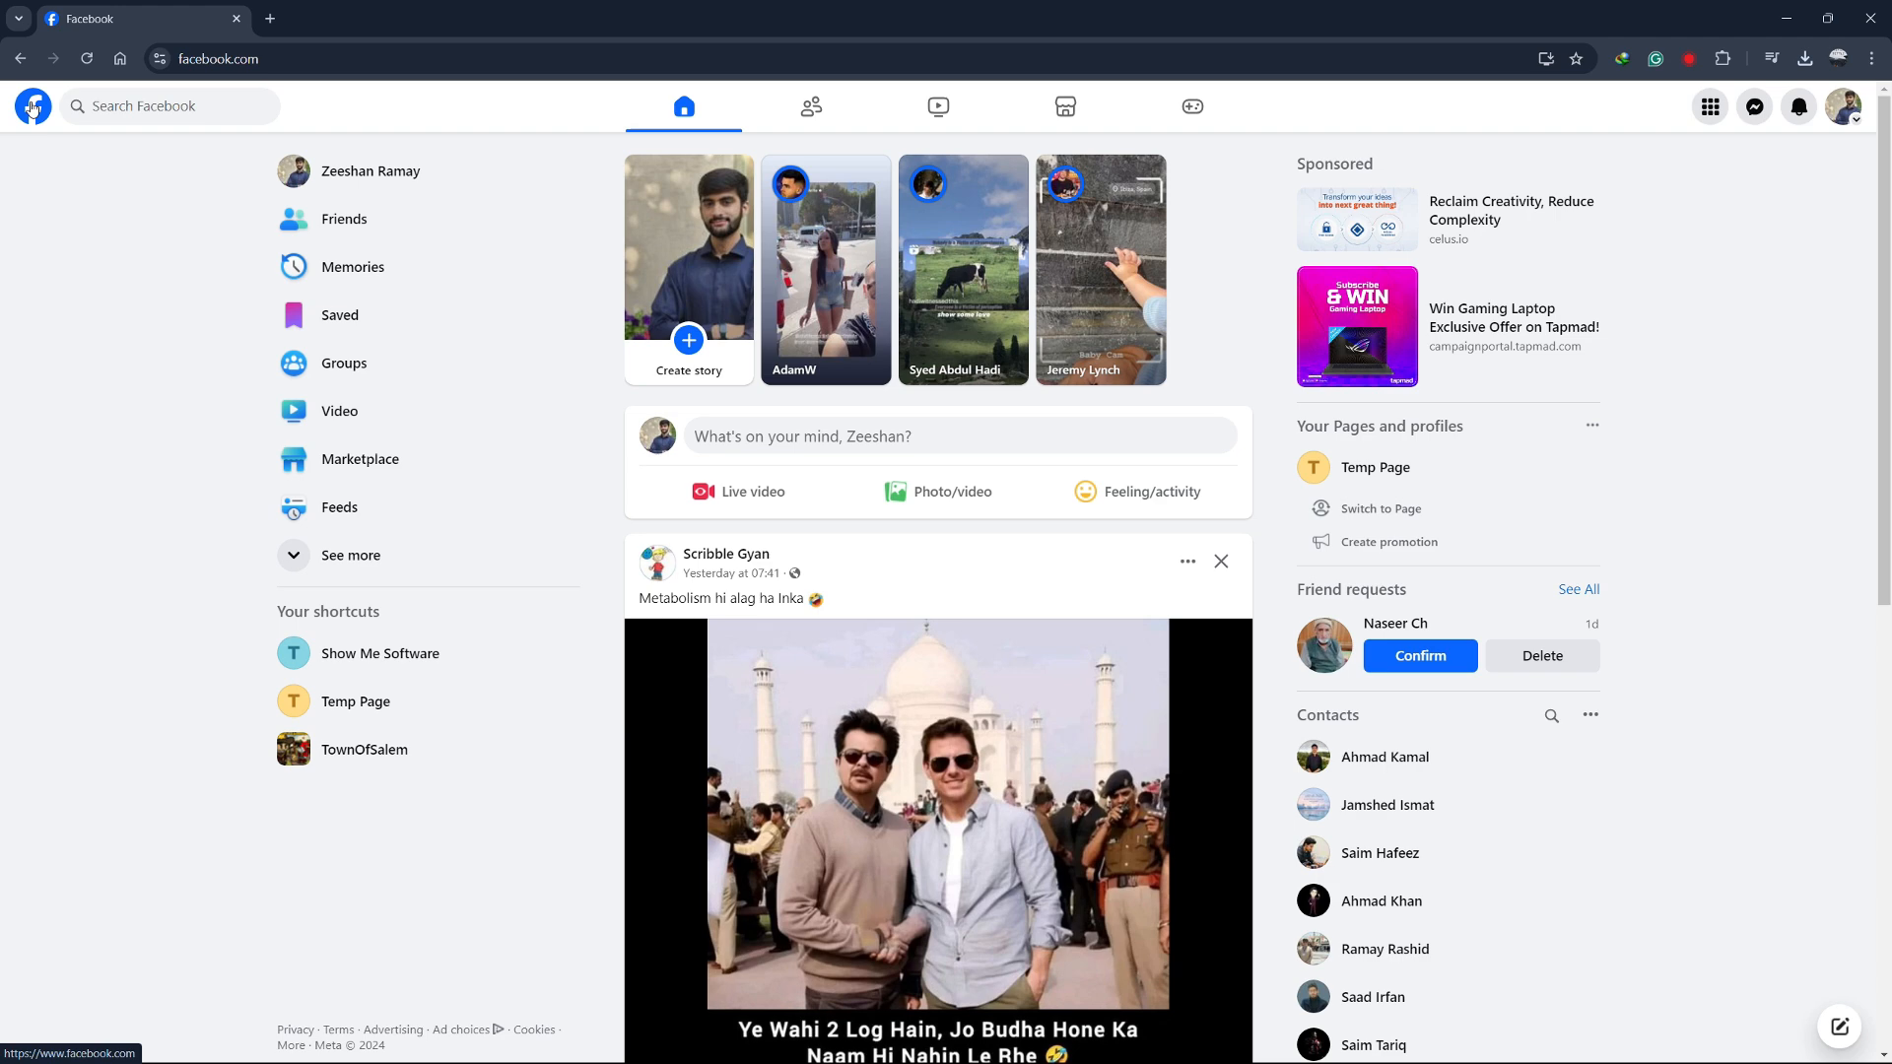
Switch the active profile from the personal account to Temp Page.
click(1842, 106)
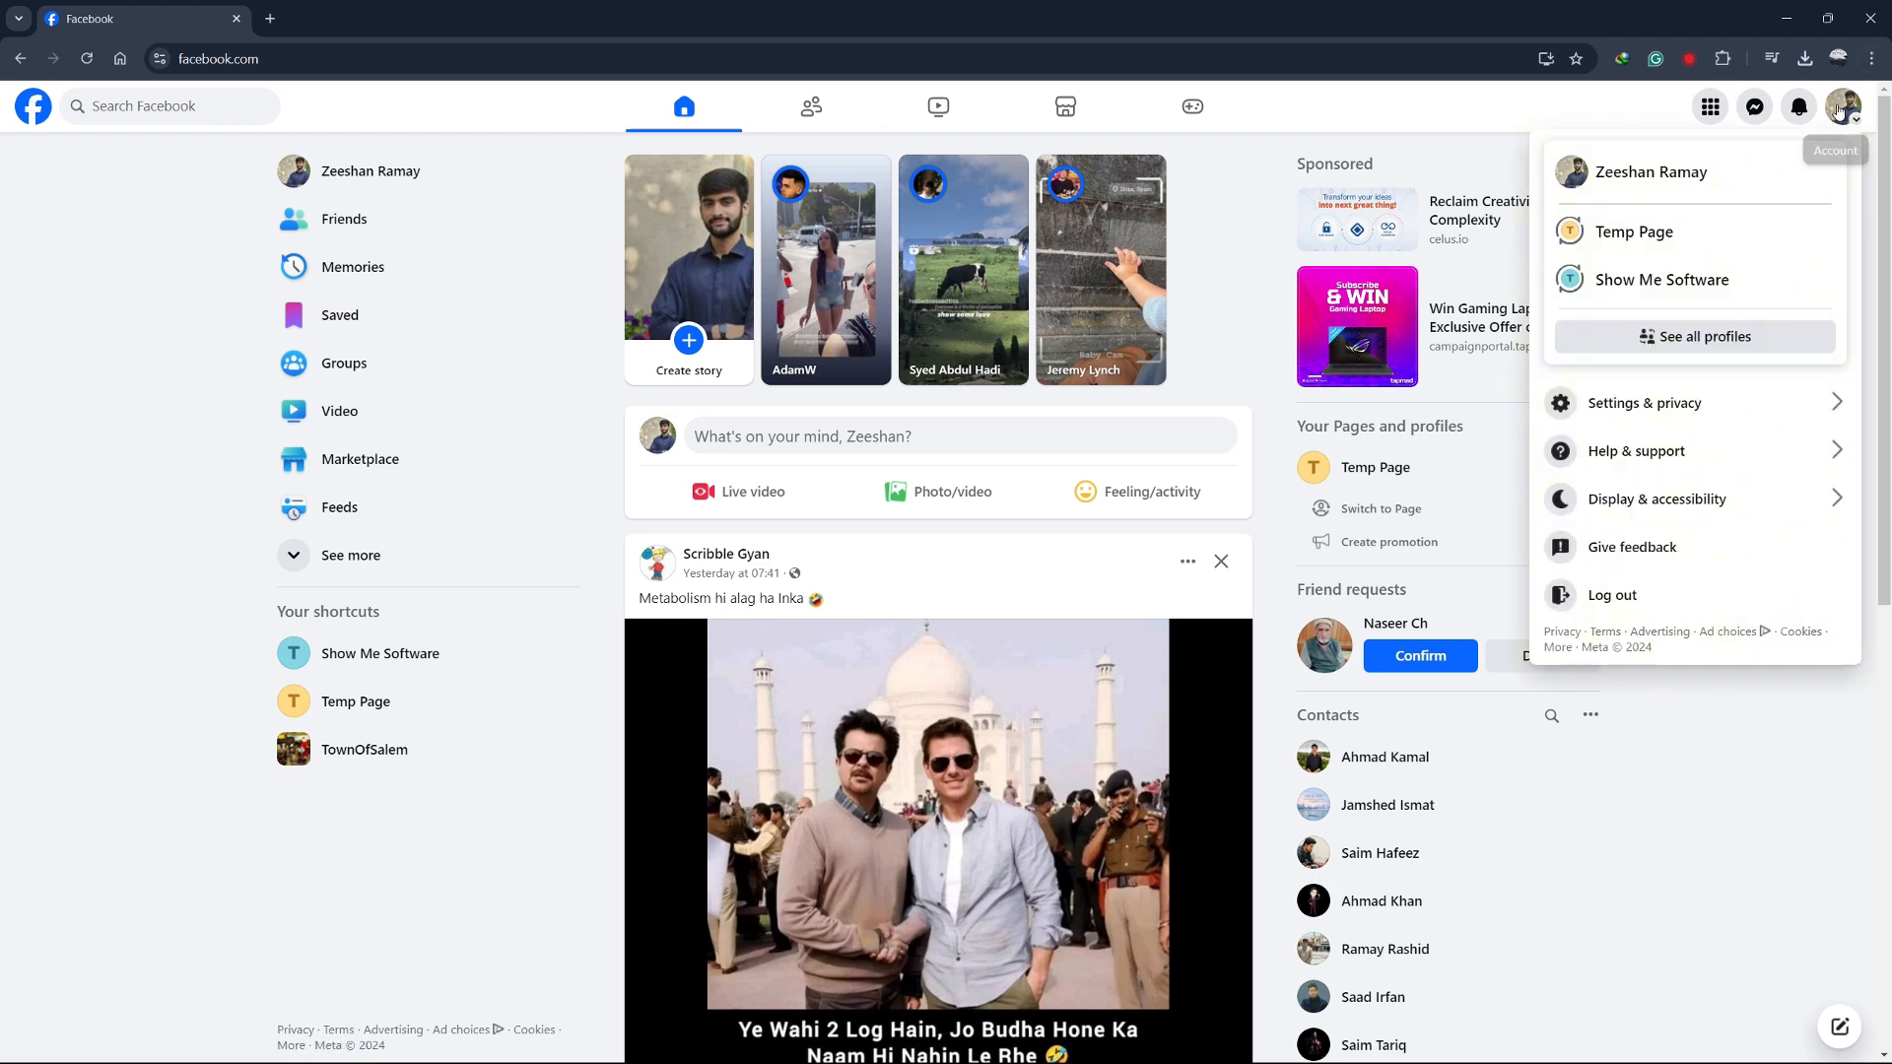
mouse_move(1634, 231)
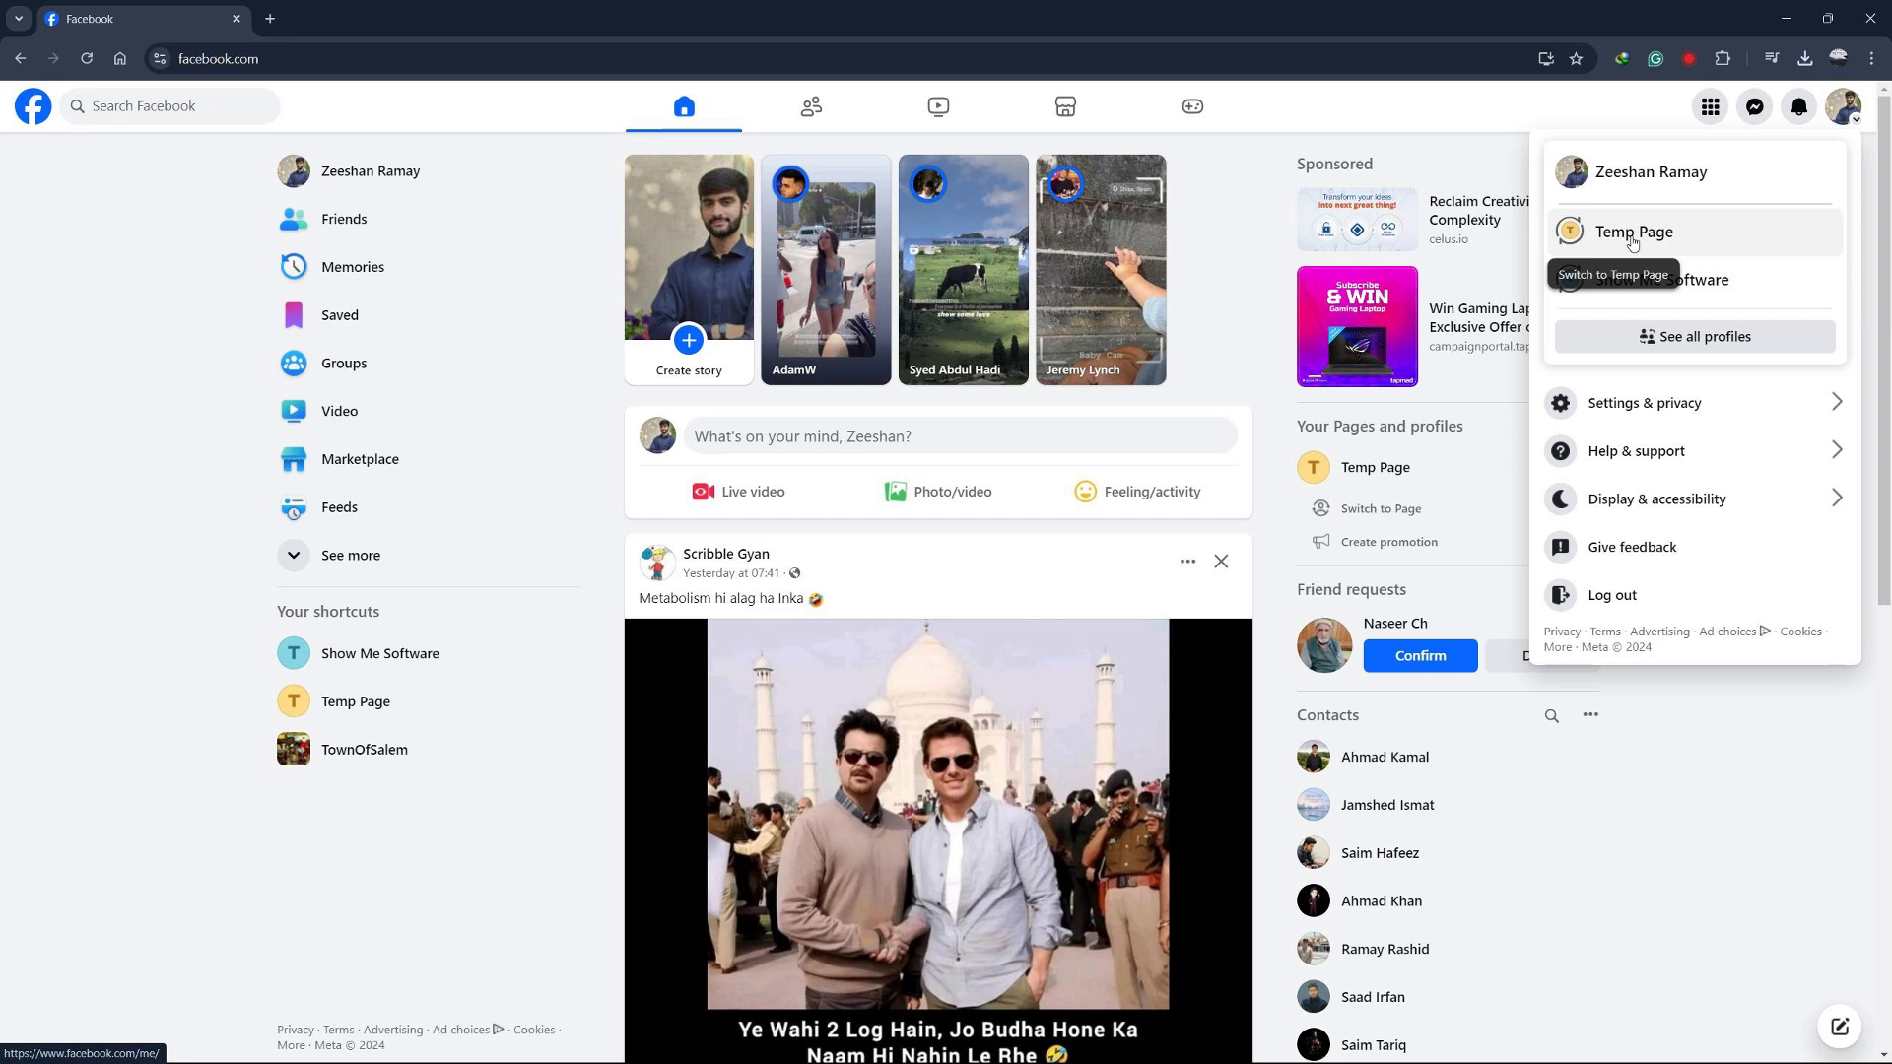
click(1634, 233)
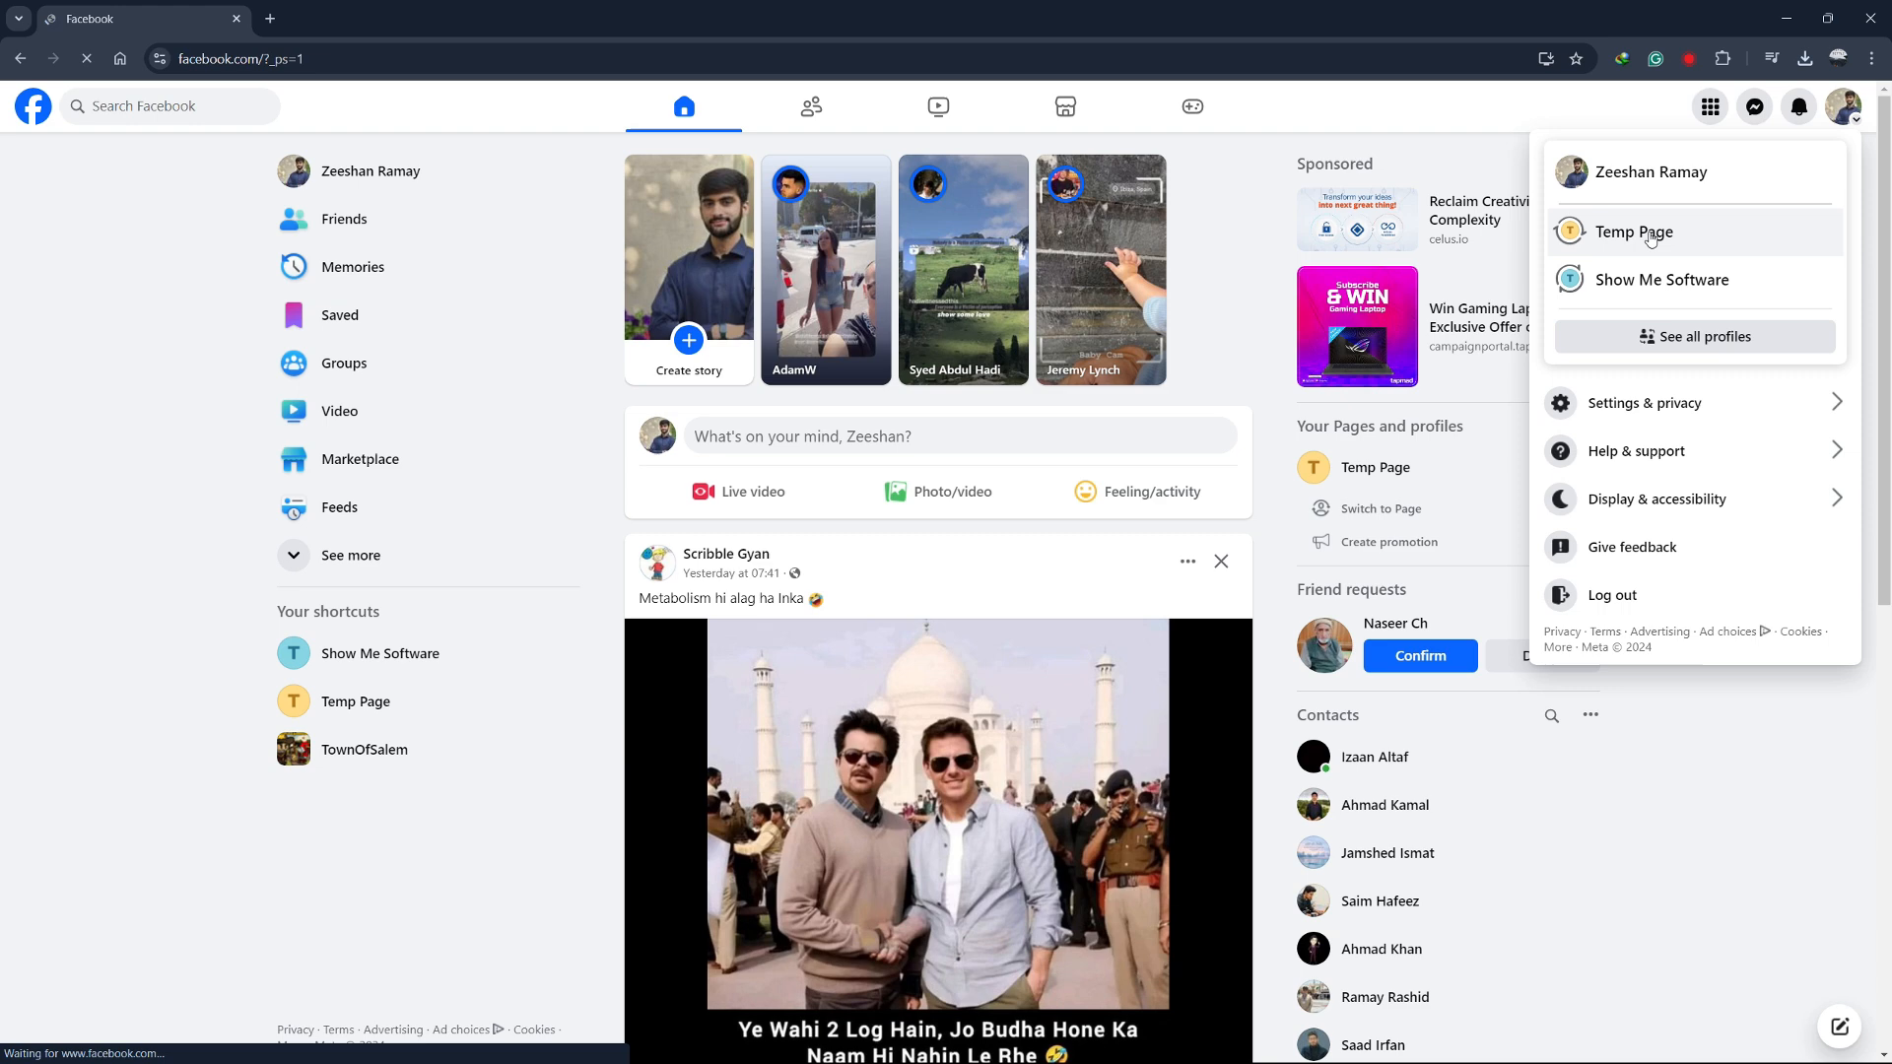
From Temp Page's extra options, start Add Action Button setup.
click(1633, 233)
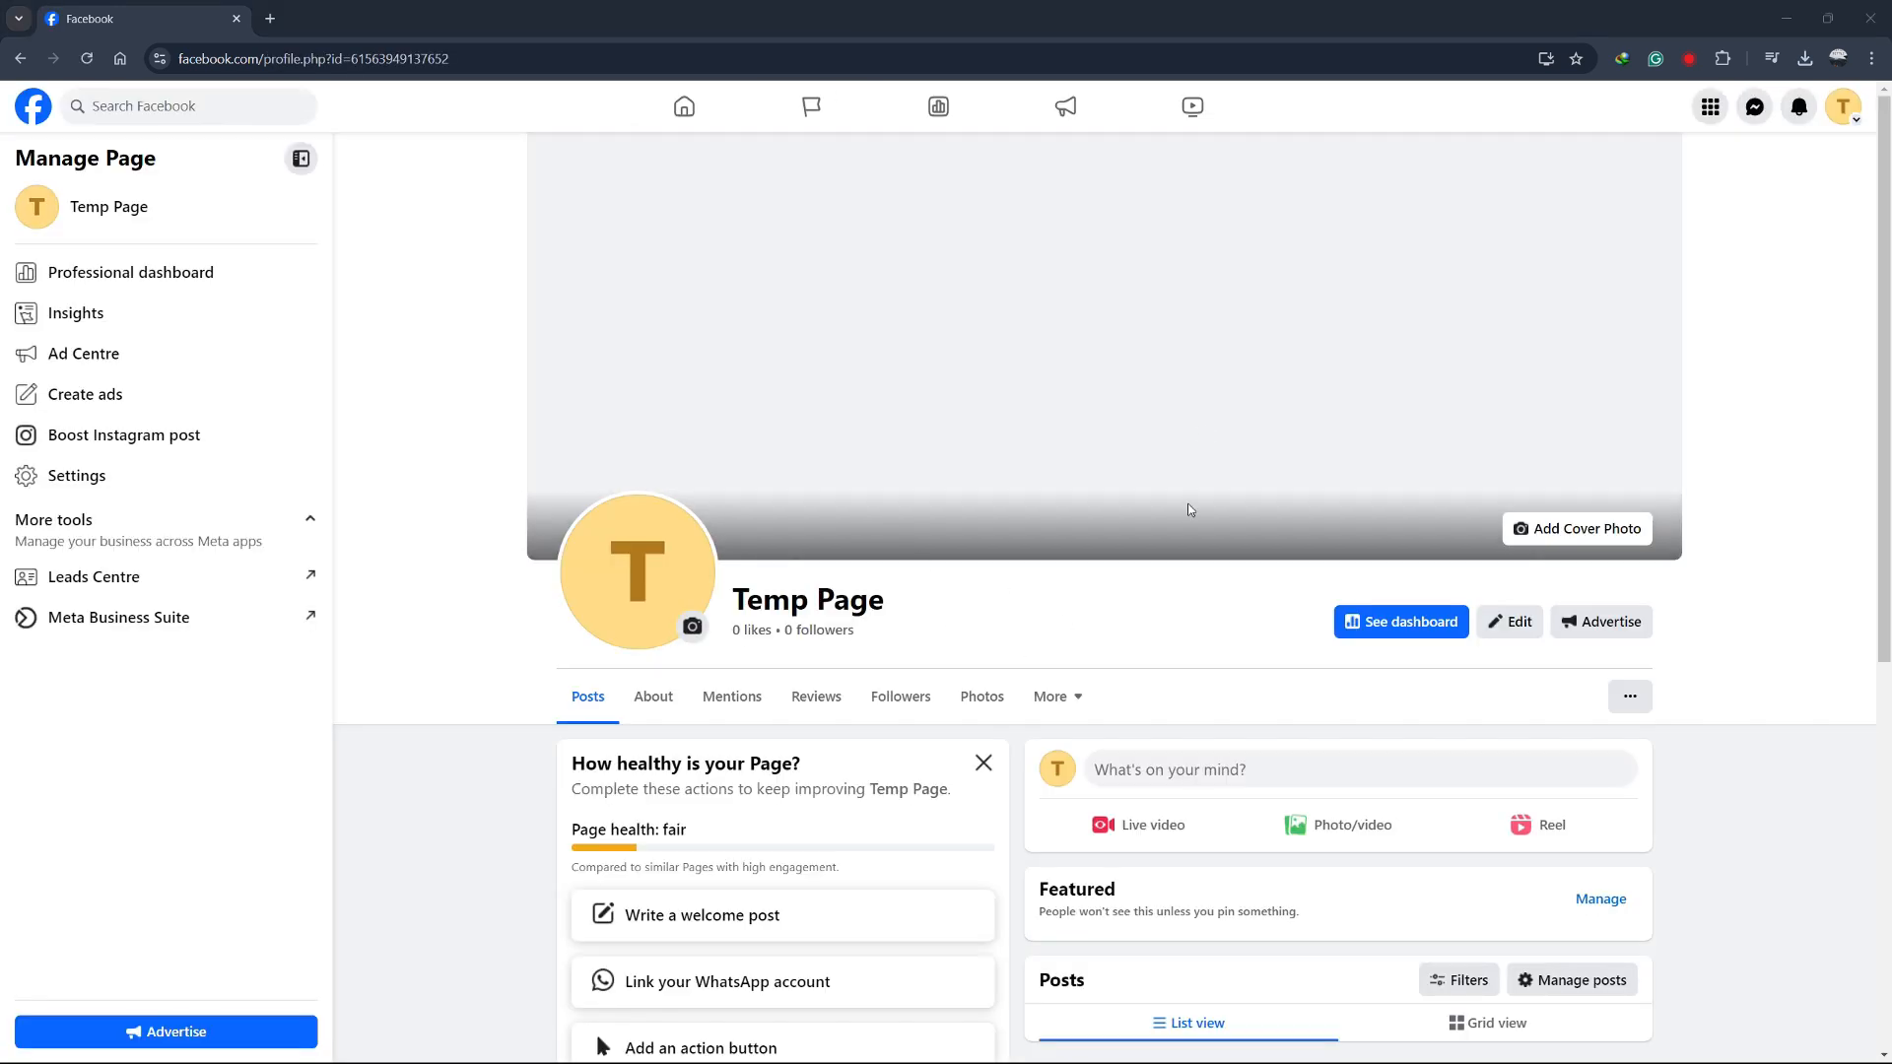
mouse_move(1630, 696)
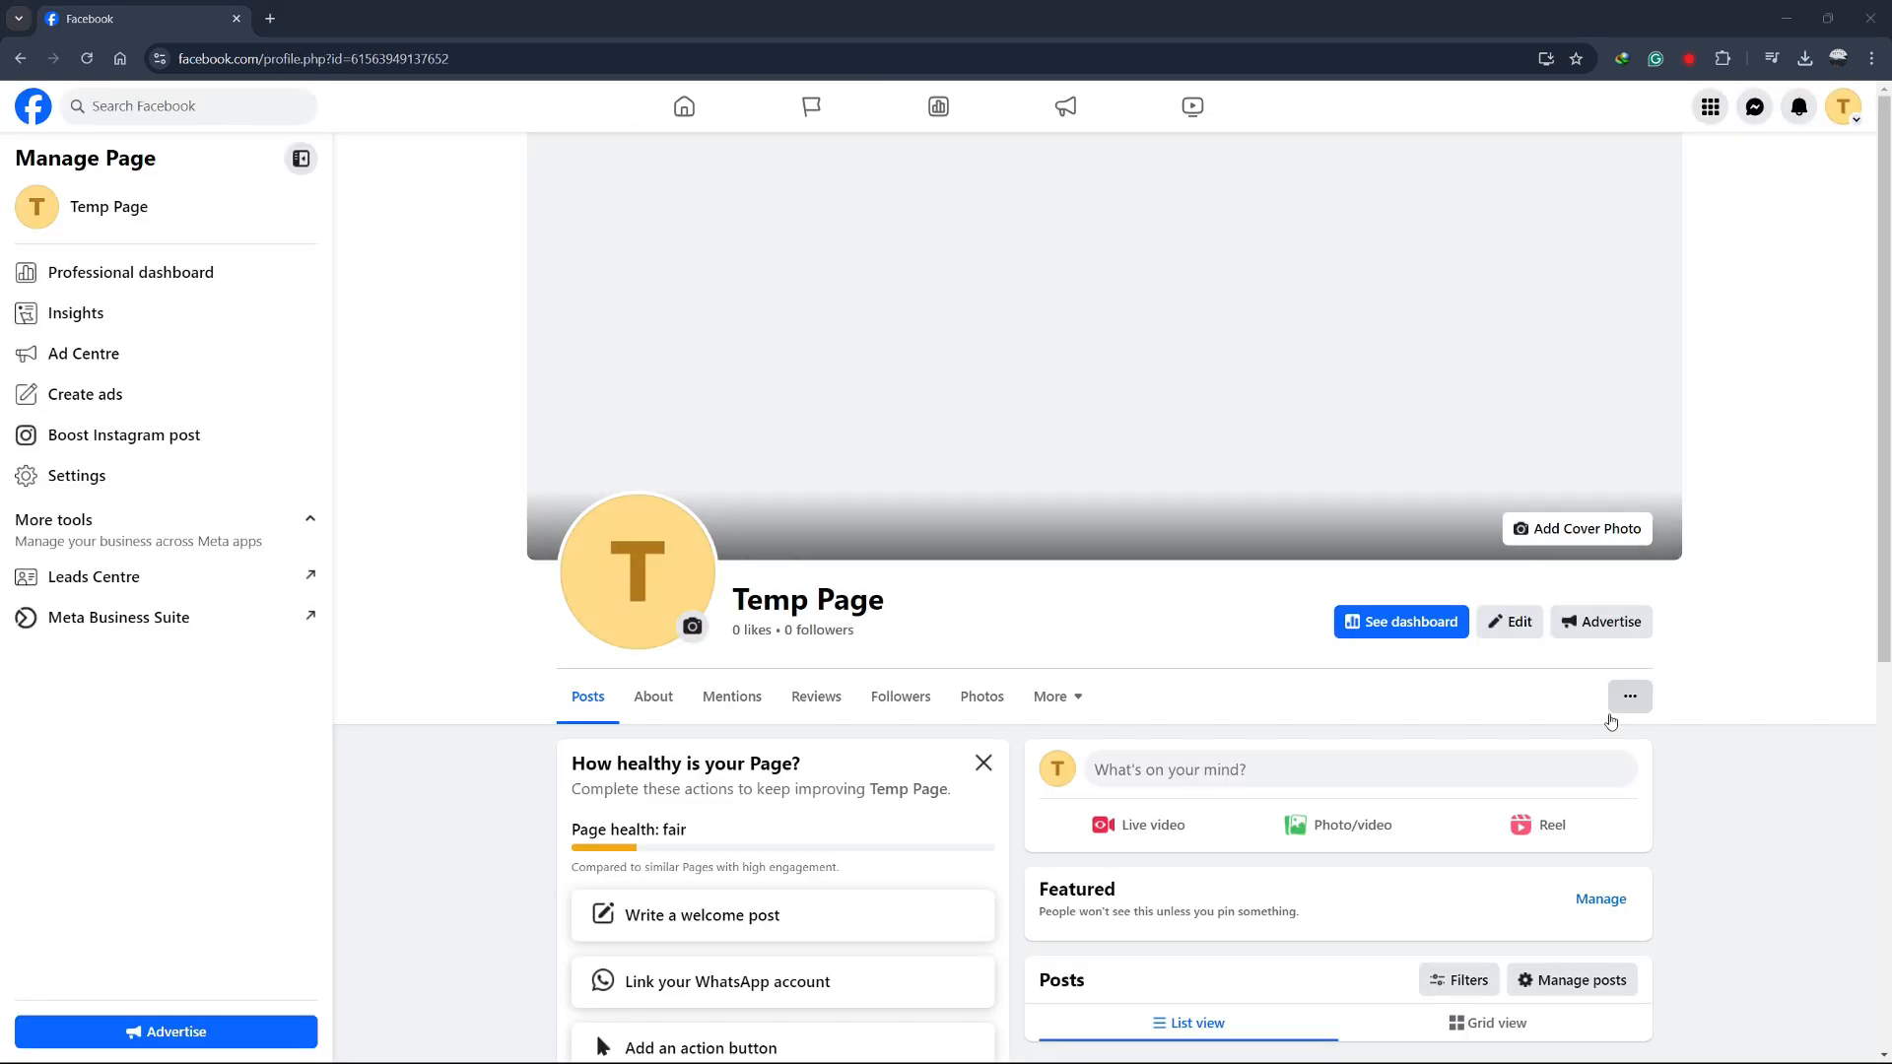
click(1630, 696)
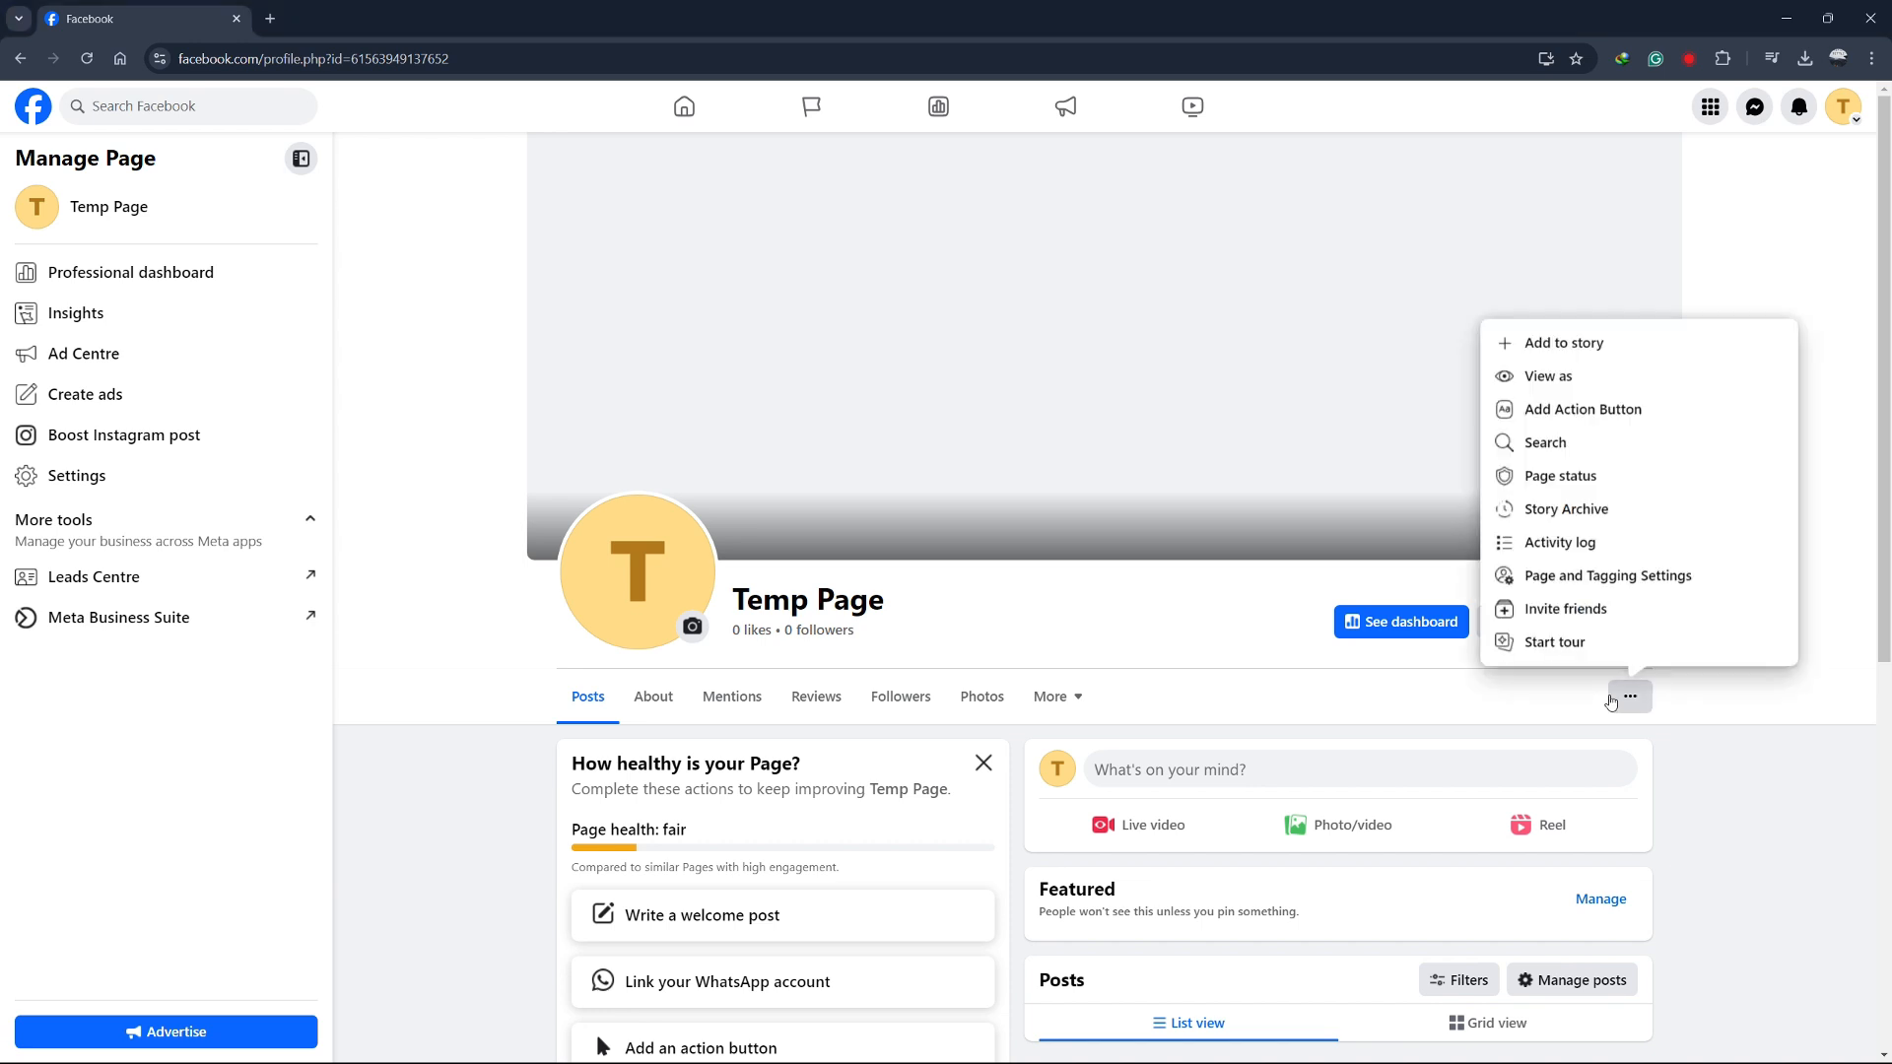
mouse_move(1575, 410)
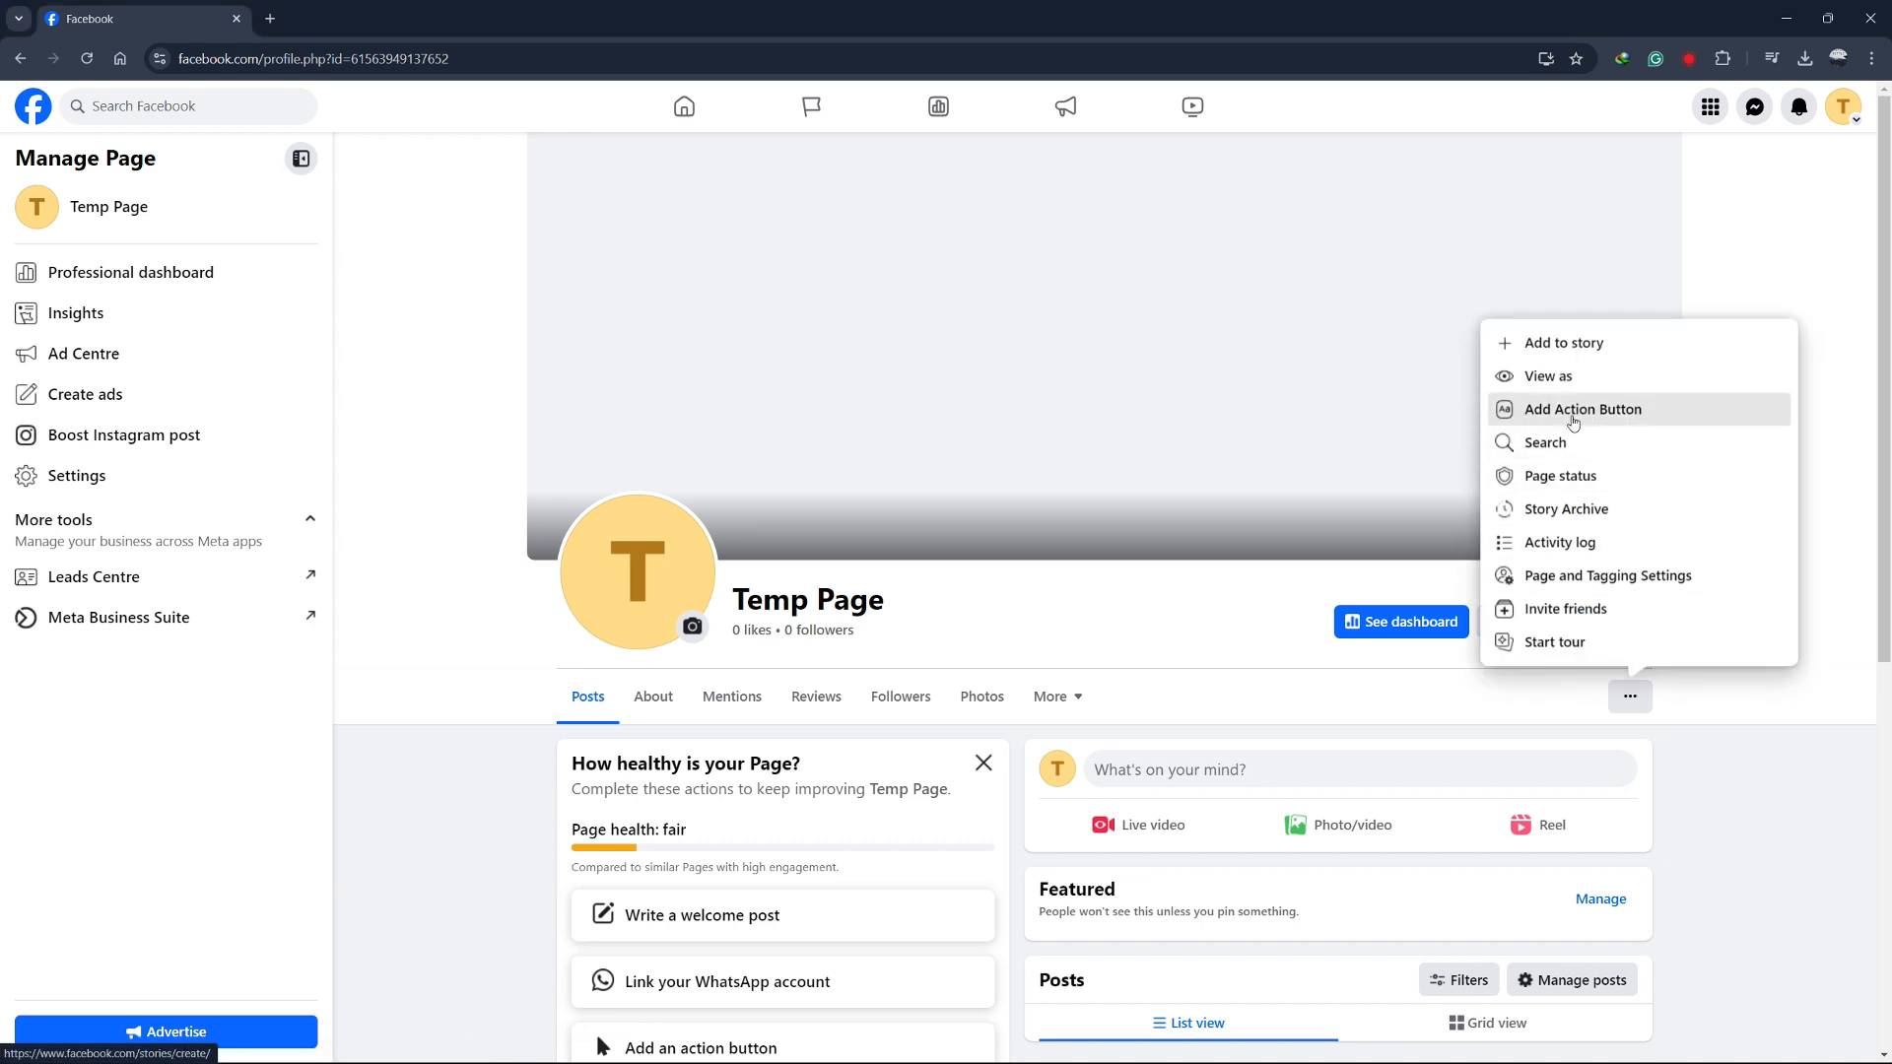
click(1580, 410)
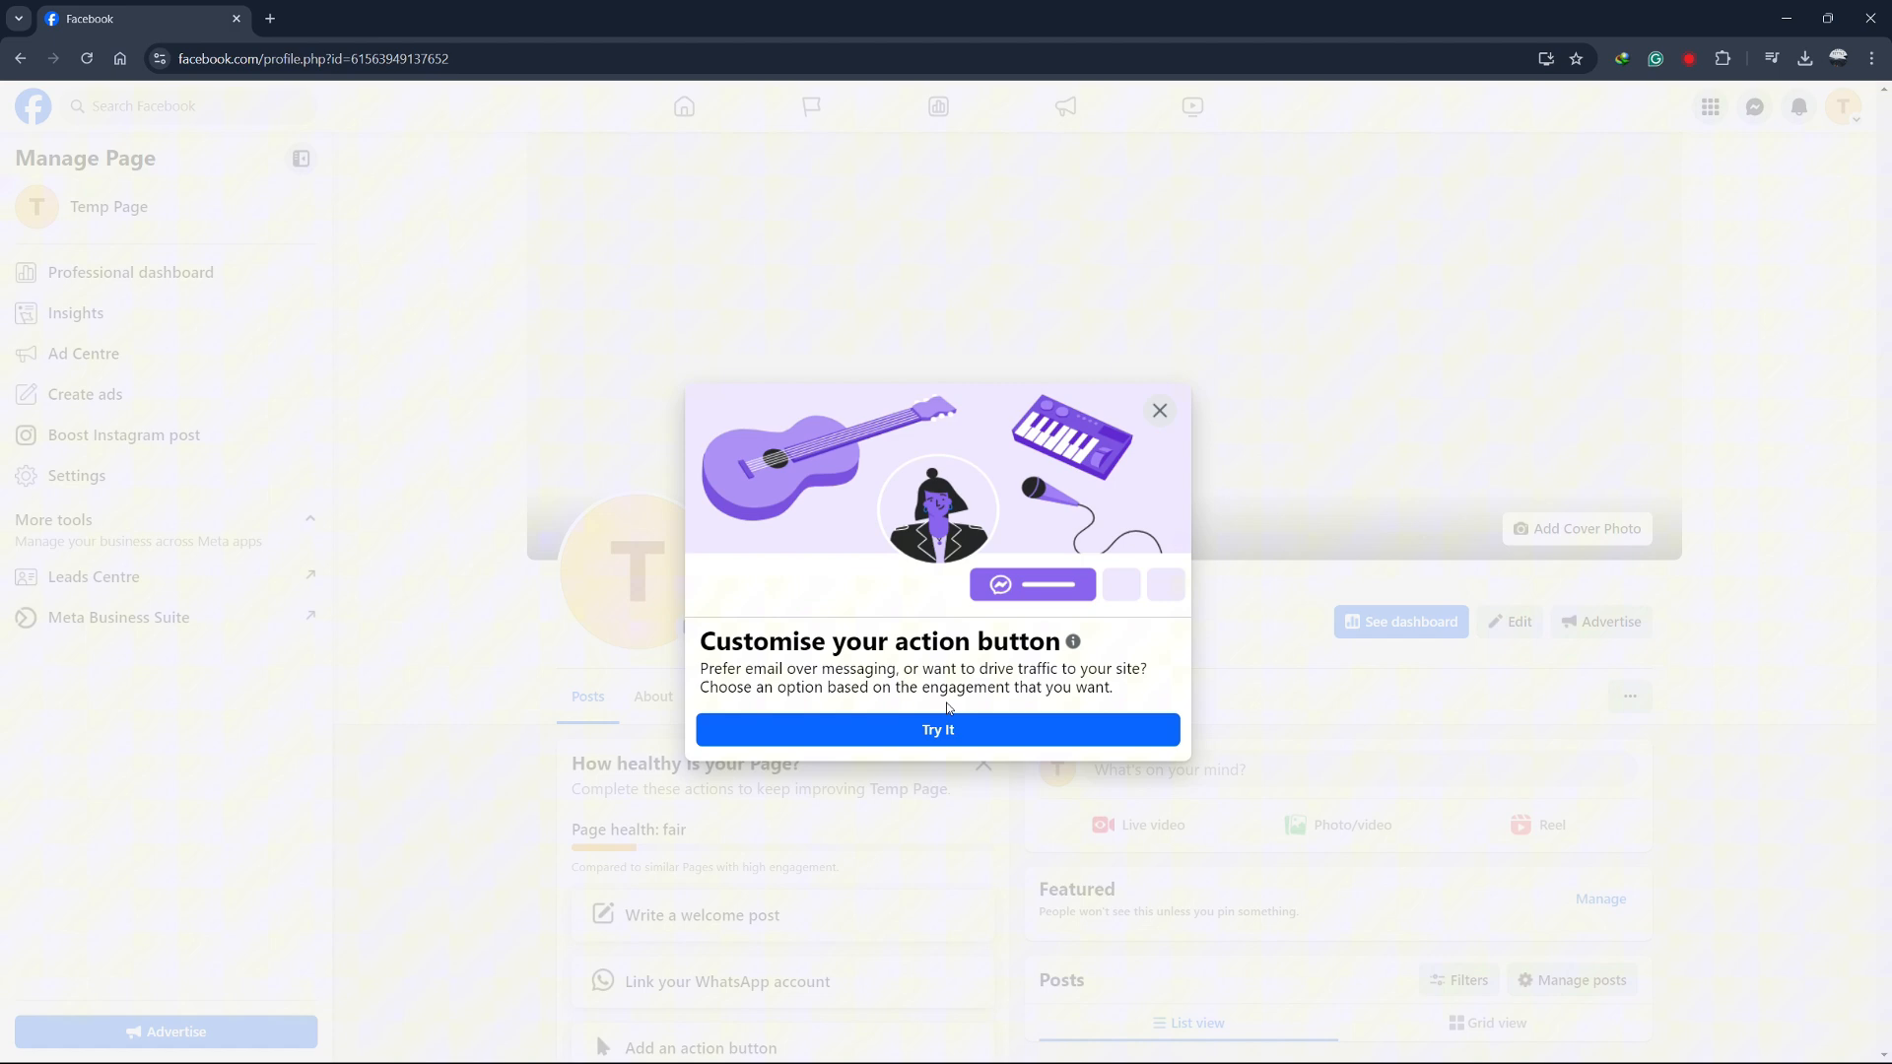
Begin customising the action button and choose View shop as its type.
click(939, 730)
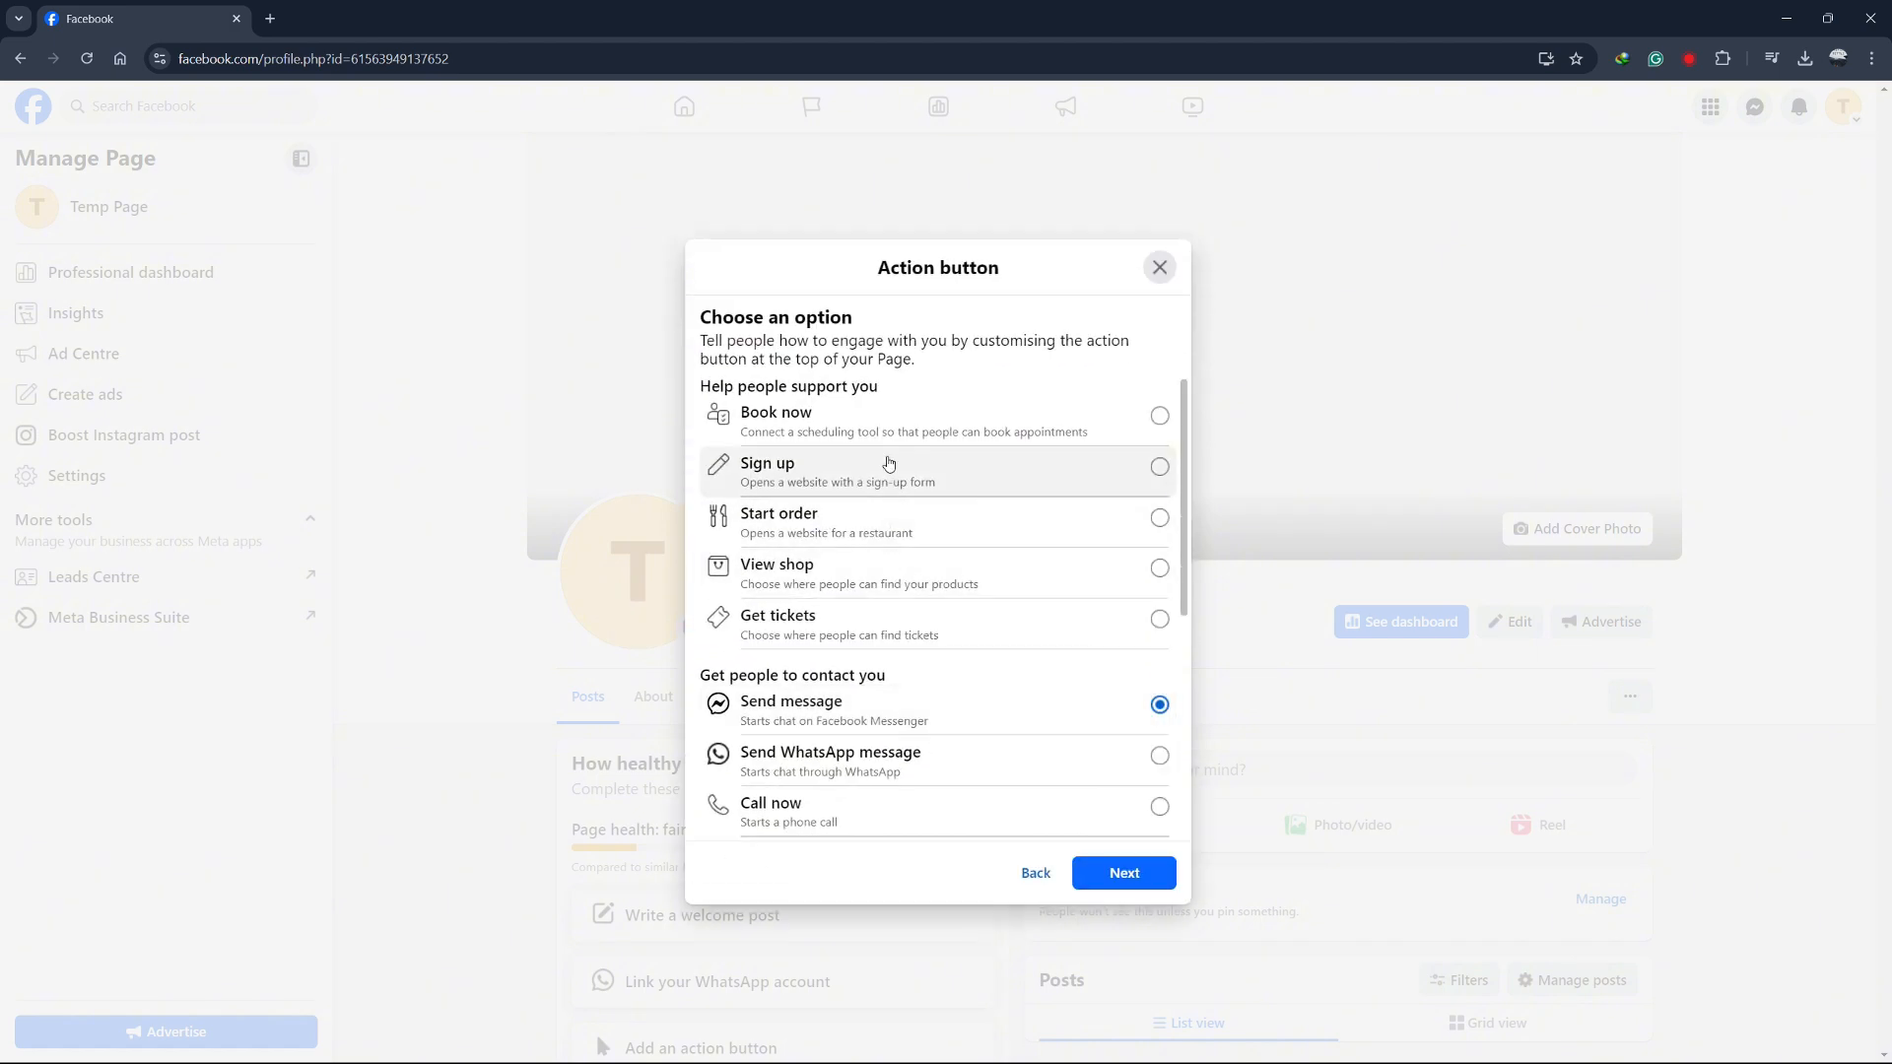
mouse_move(877, 601)
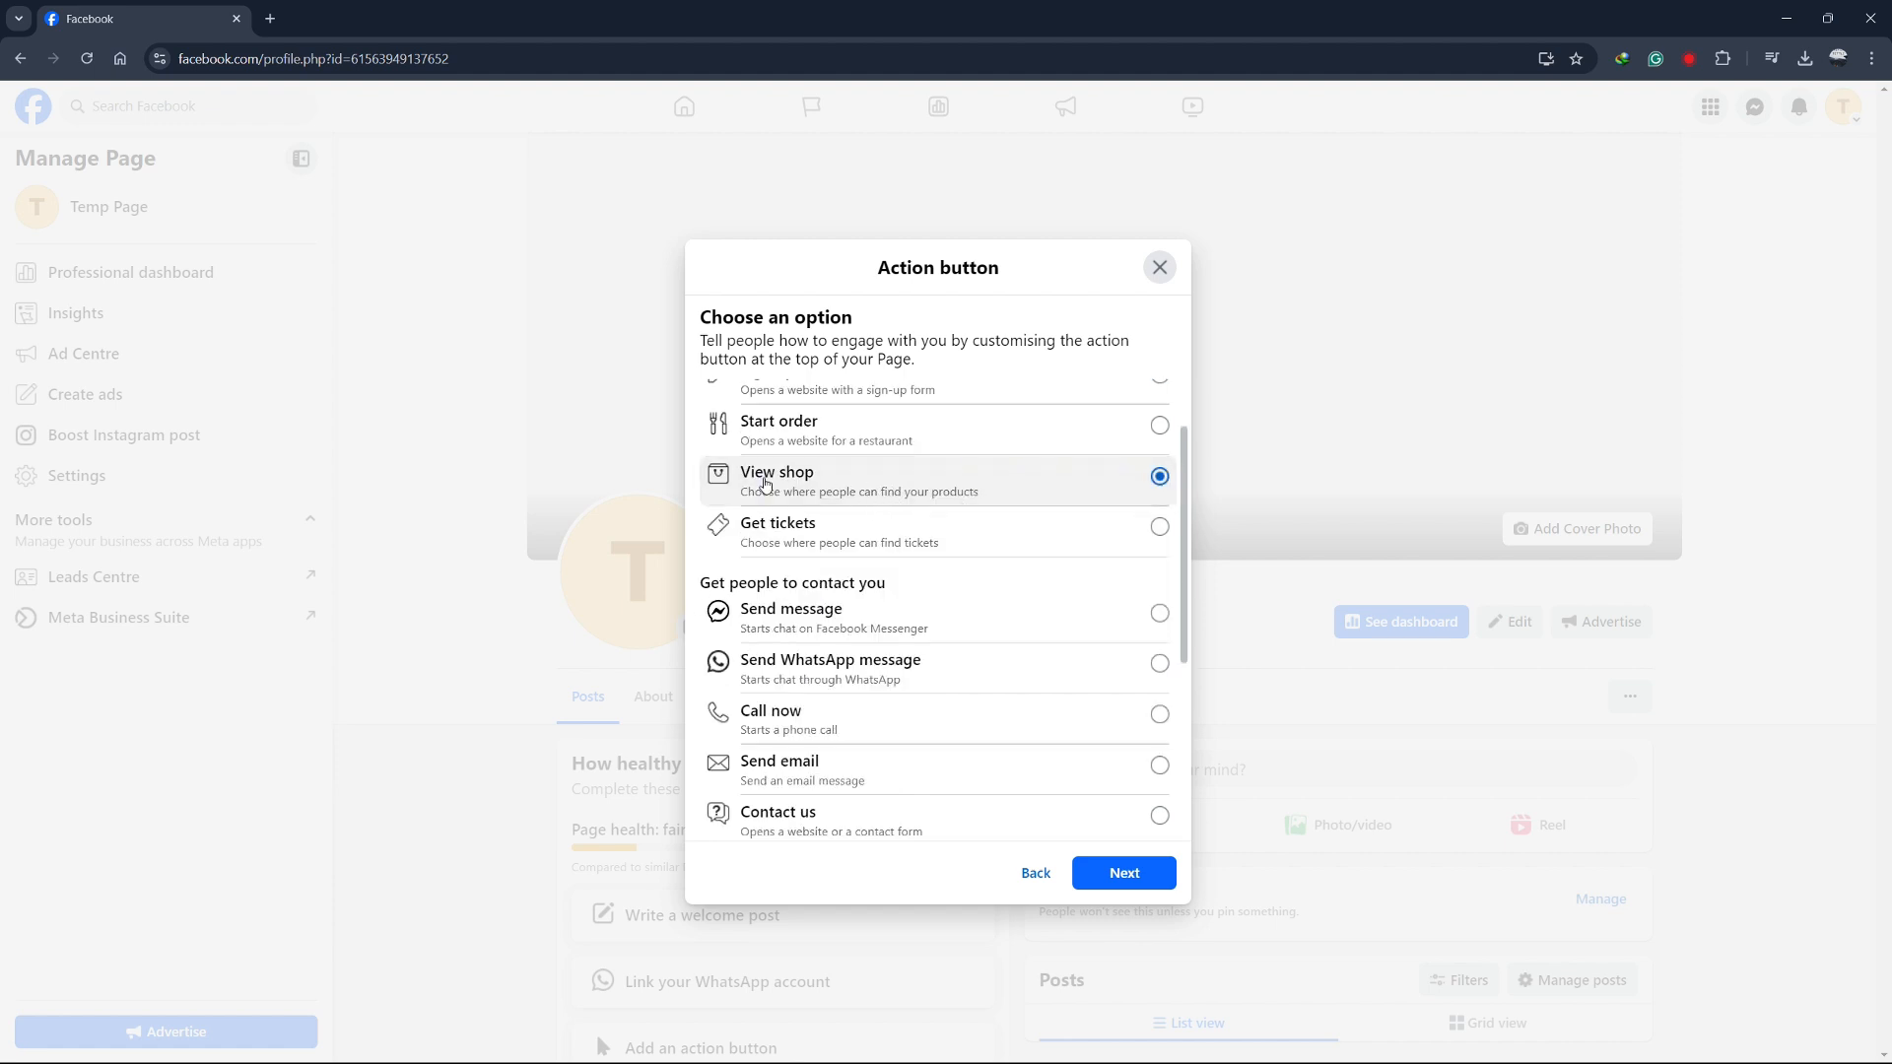
click(1121, 873)
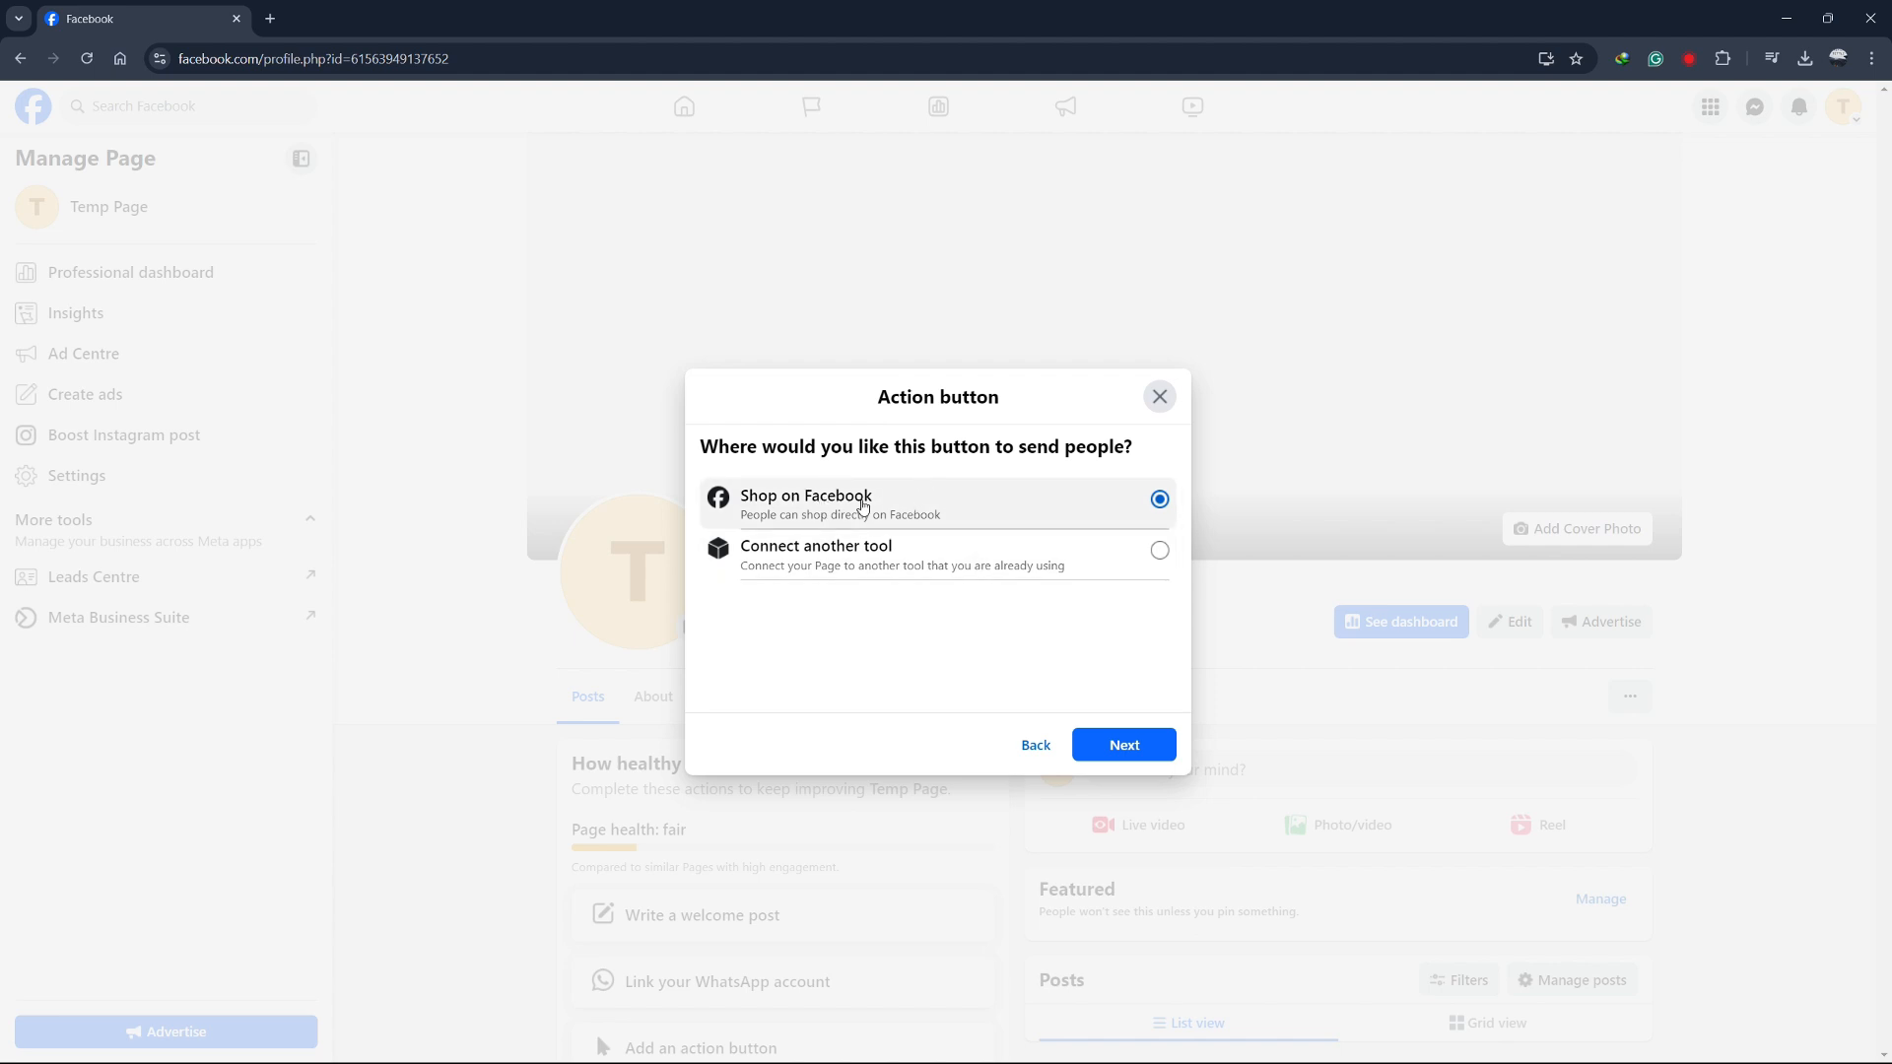
click(1157, 550)
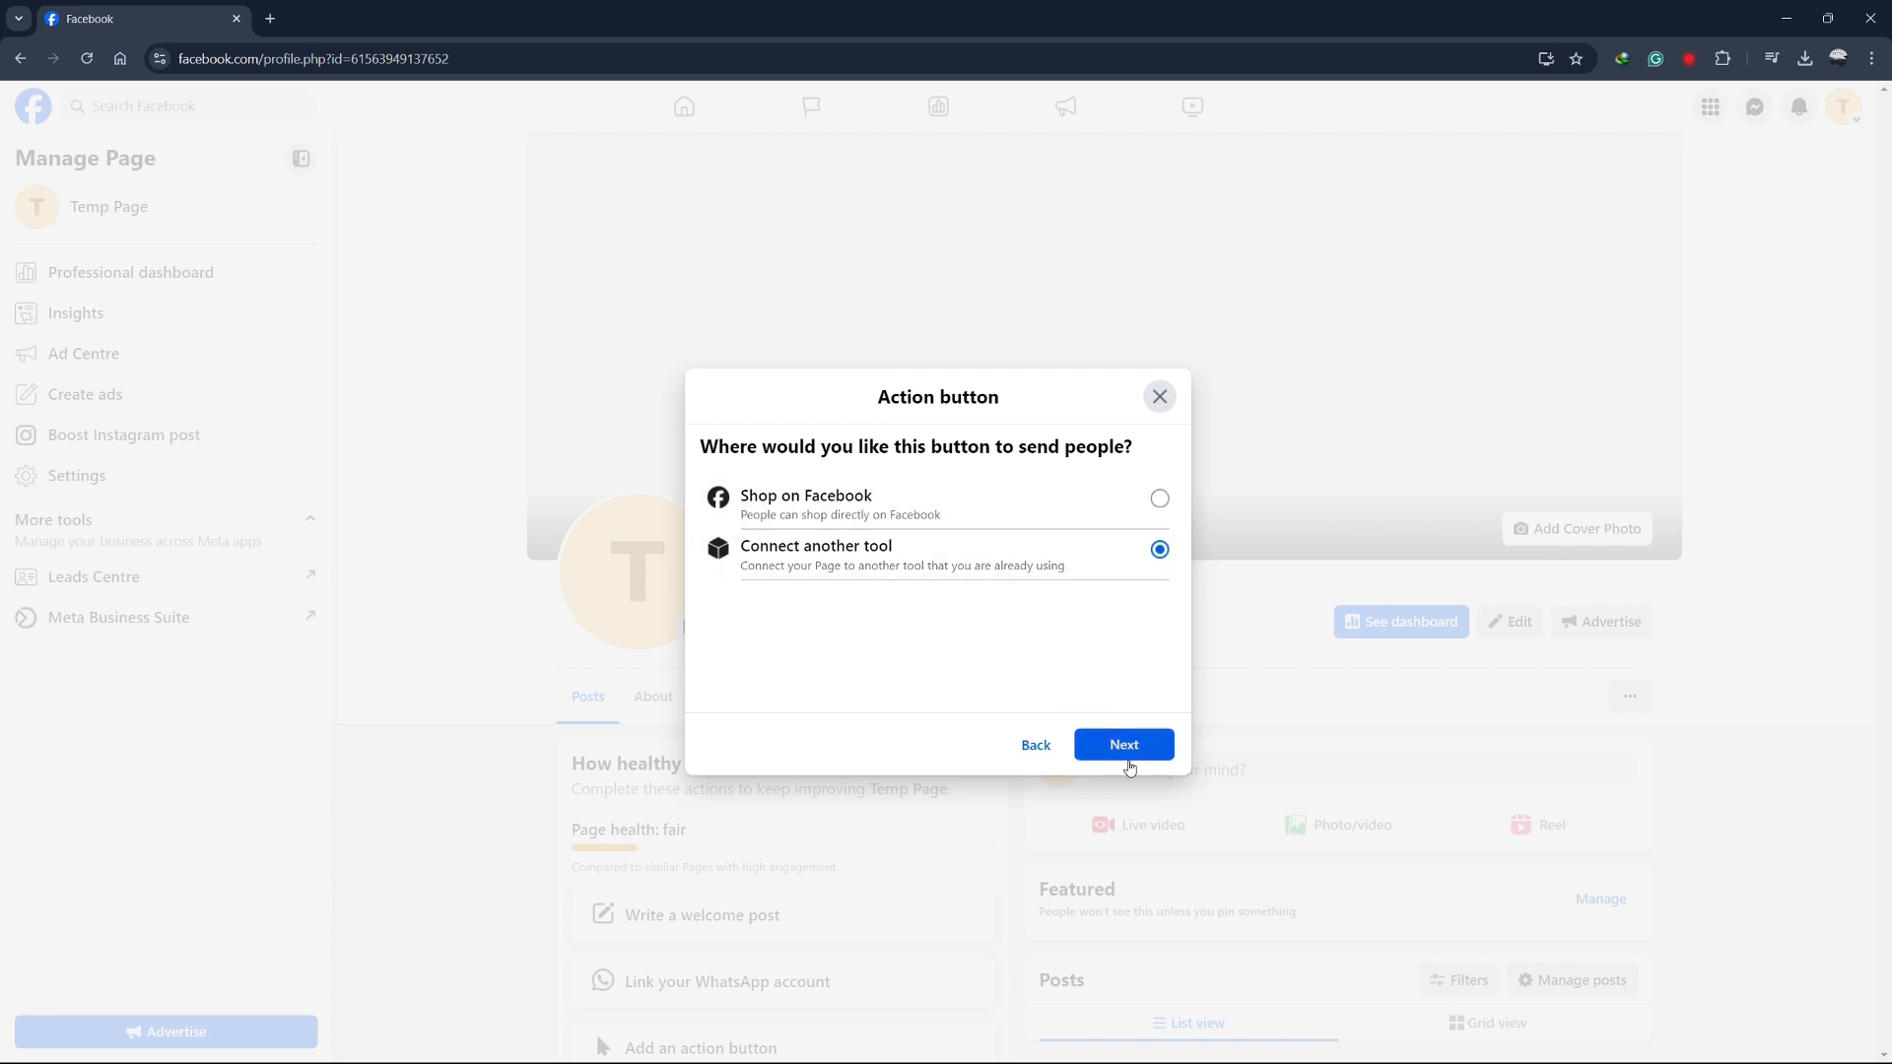
click(1121, 745)
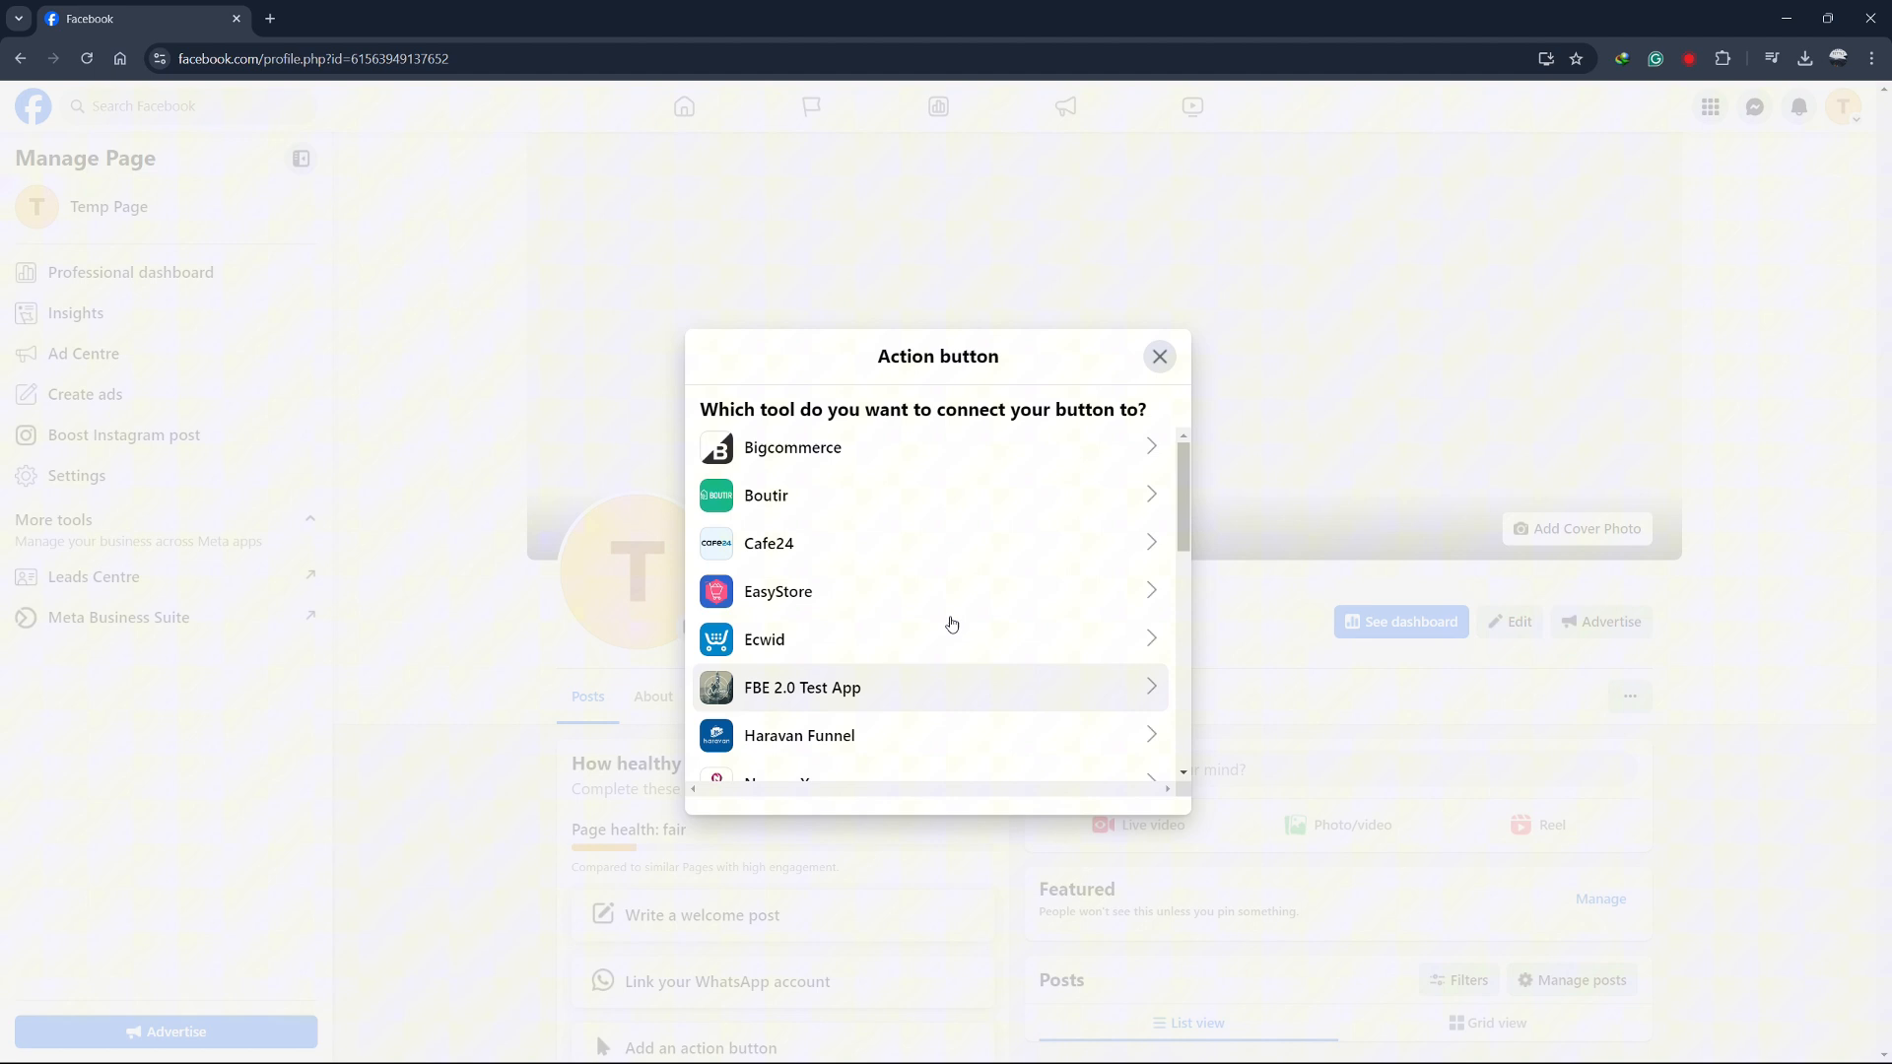
scroll(down, 3)
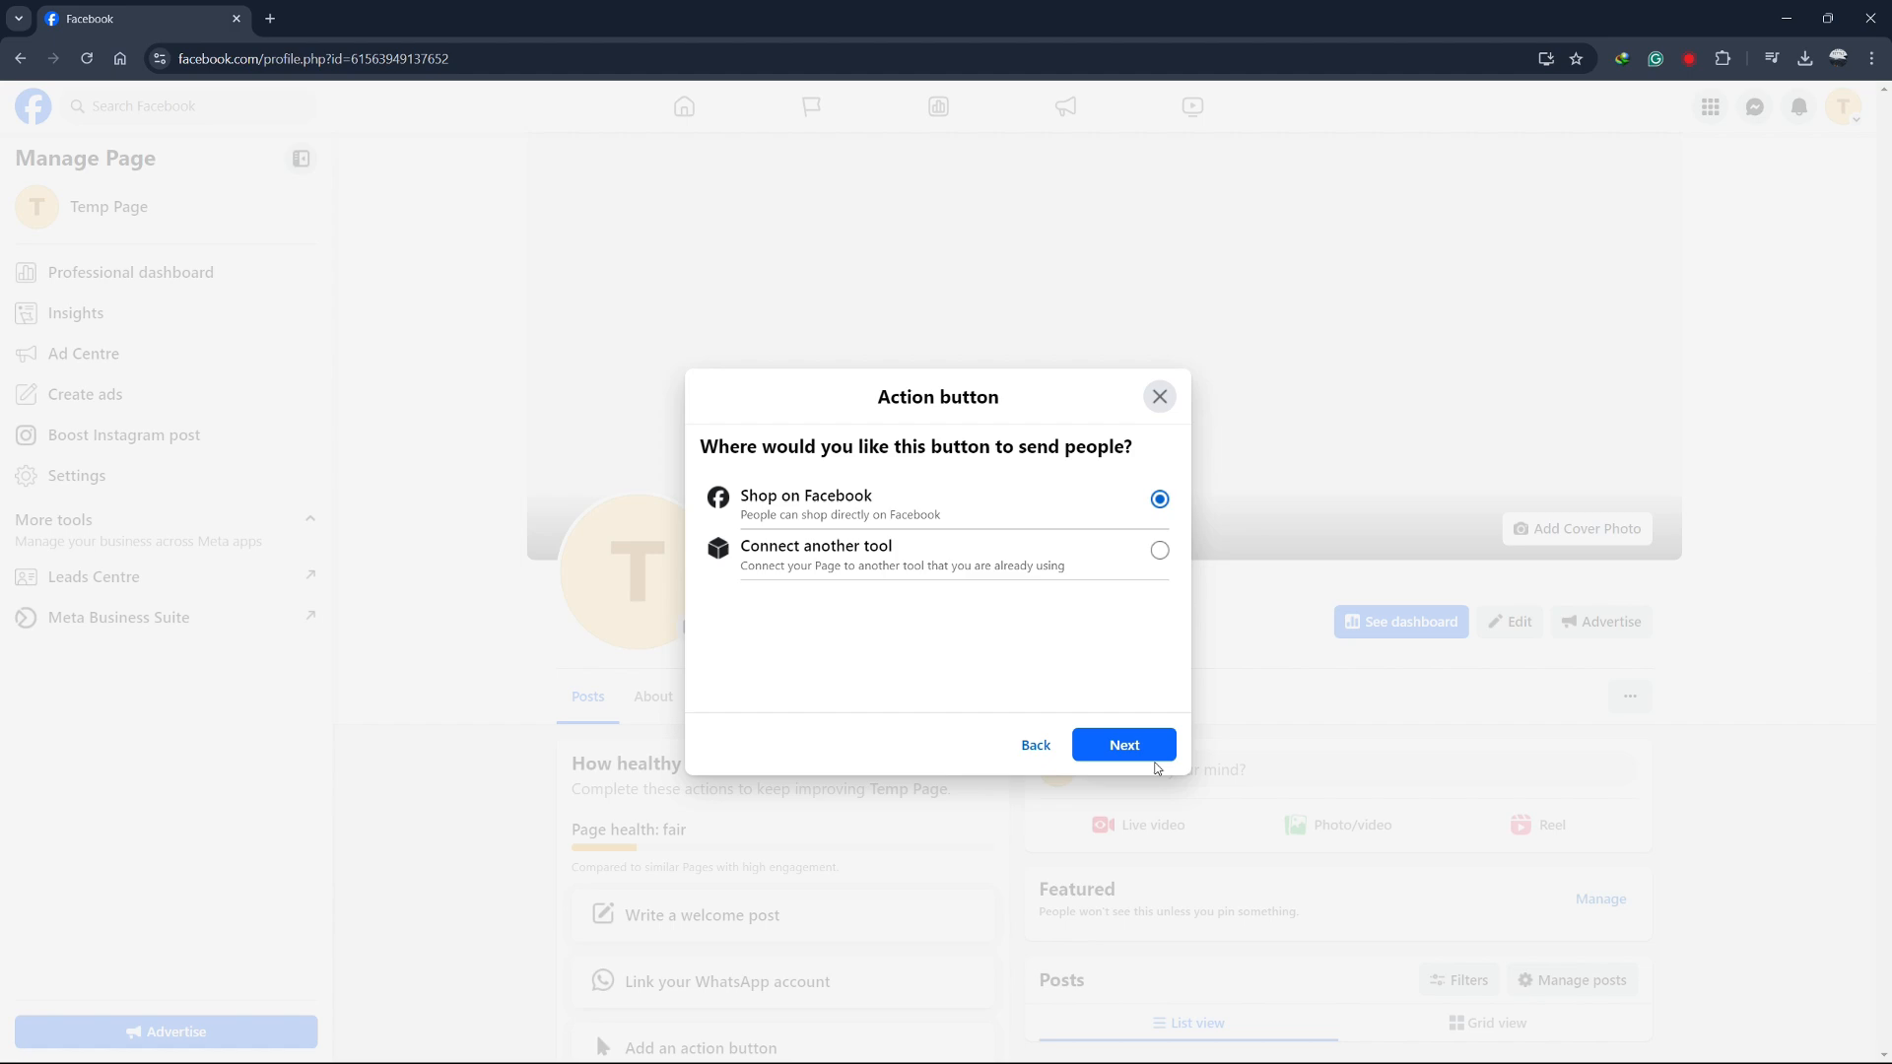
Send shoppers to Shop on Facebook and confirm the account switch to finish the Shop Now button.
click(1122, 745)
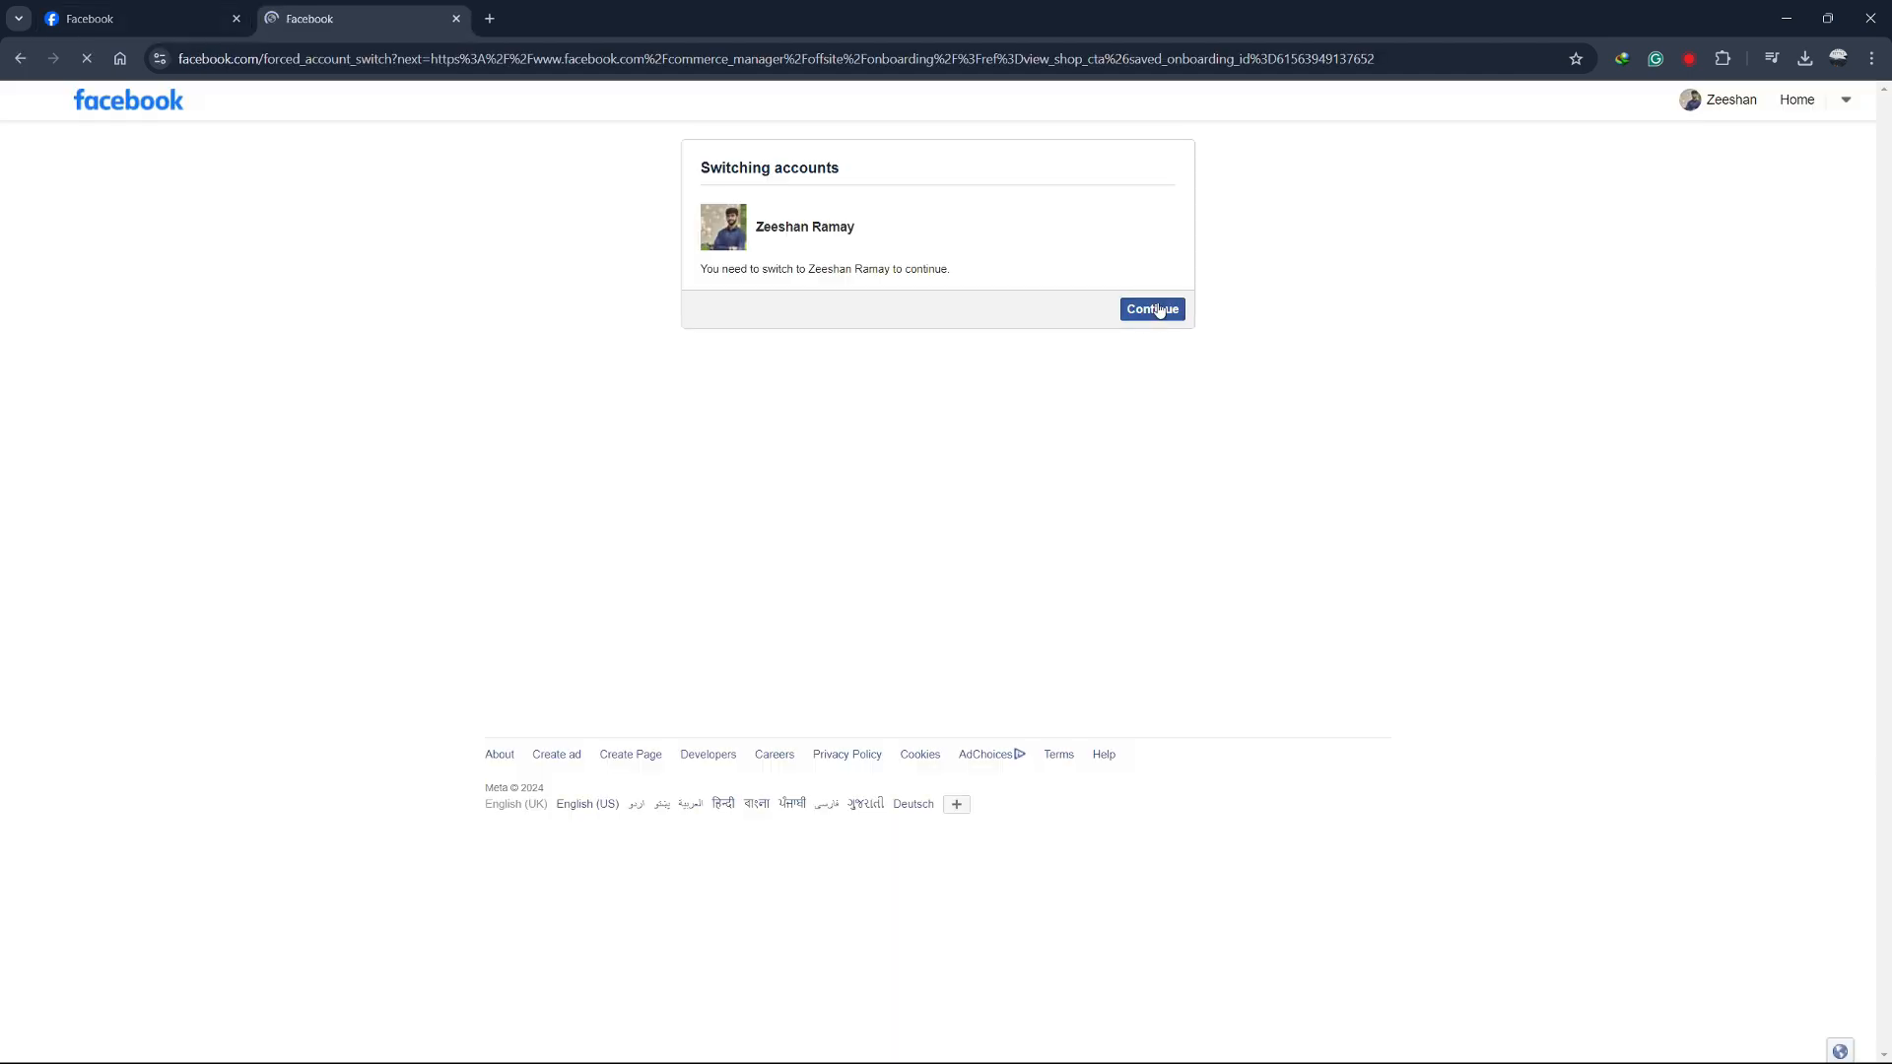
click(1149, 309)
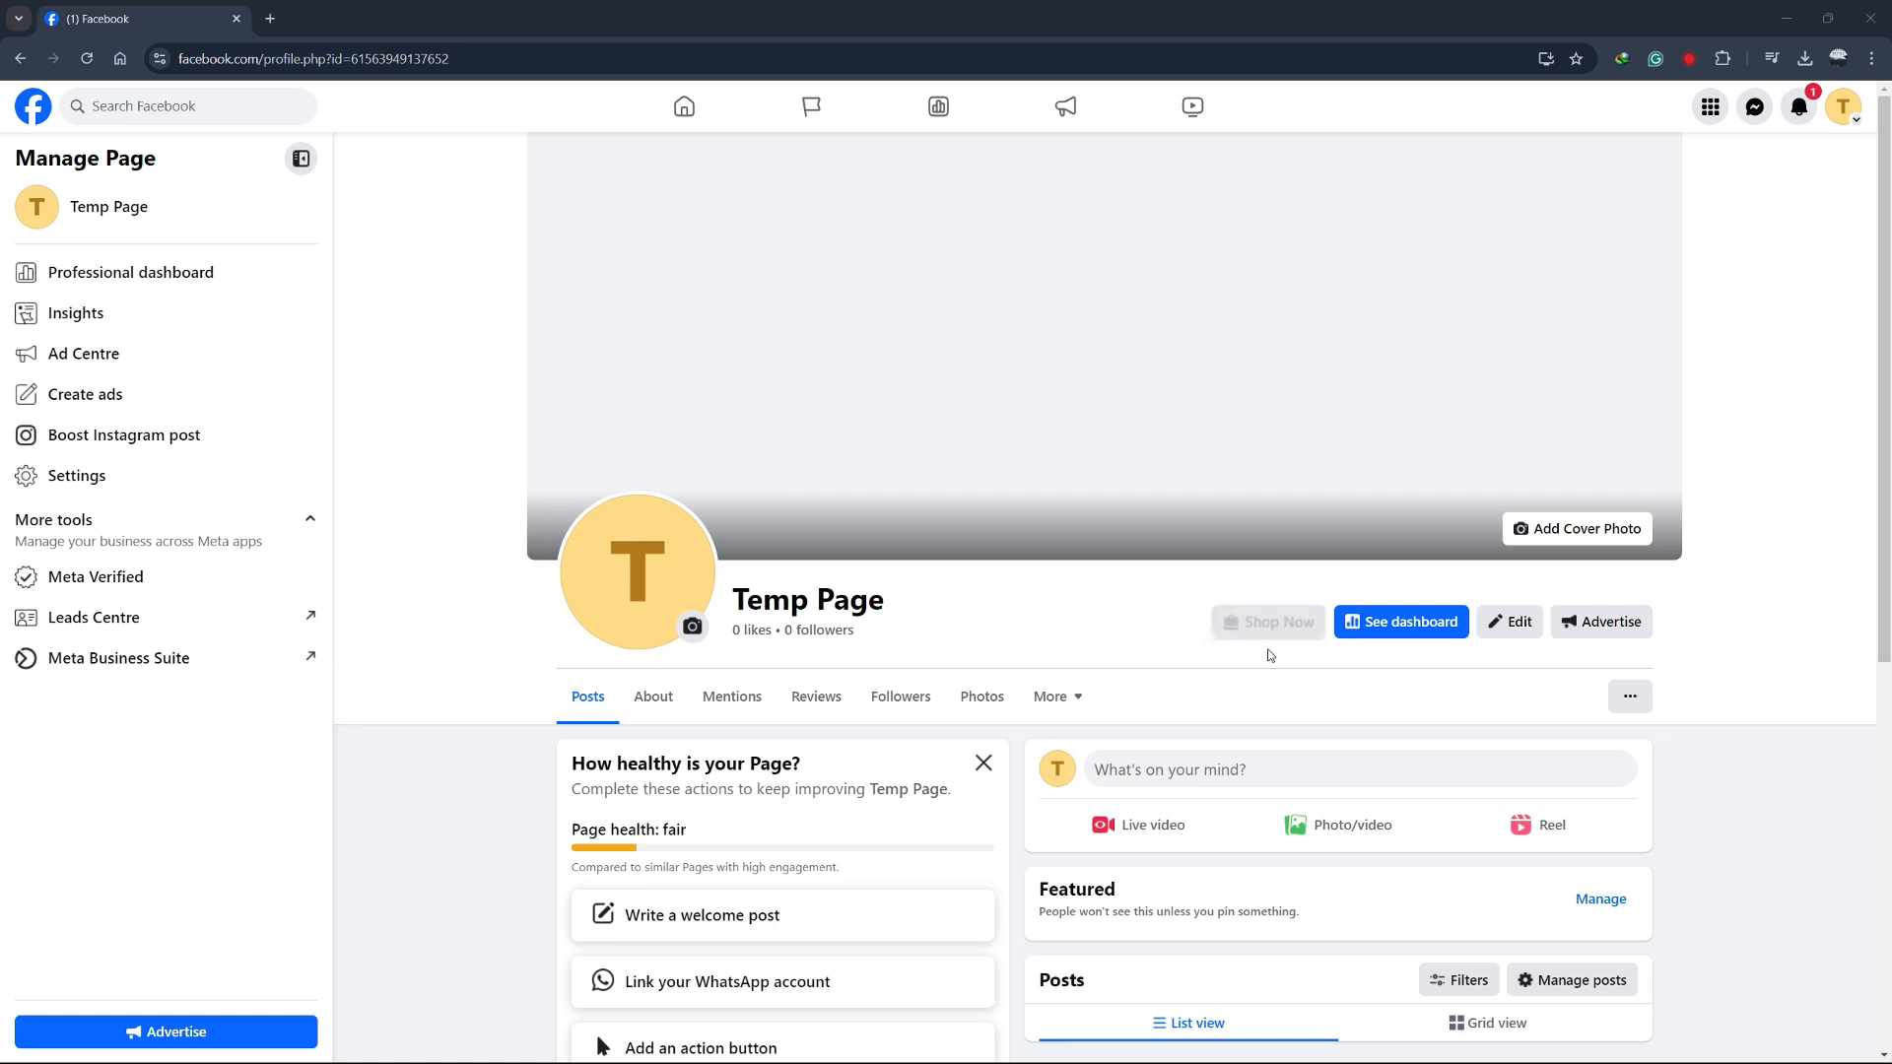
mouse_move(1275, 653)
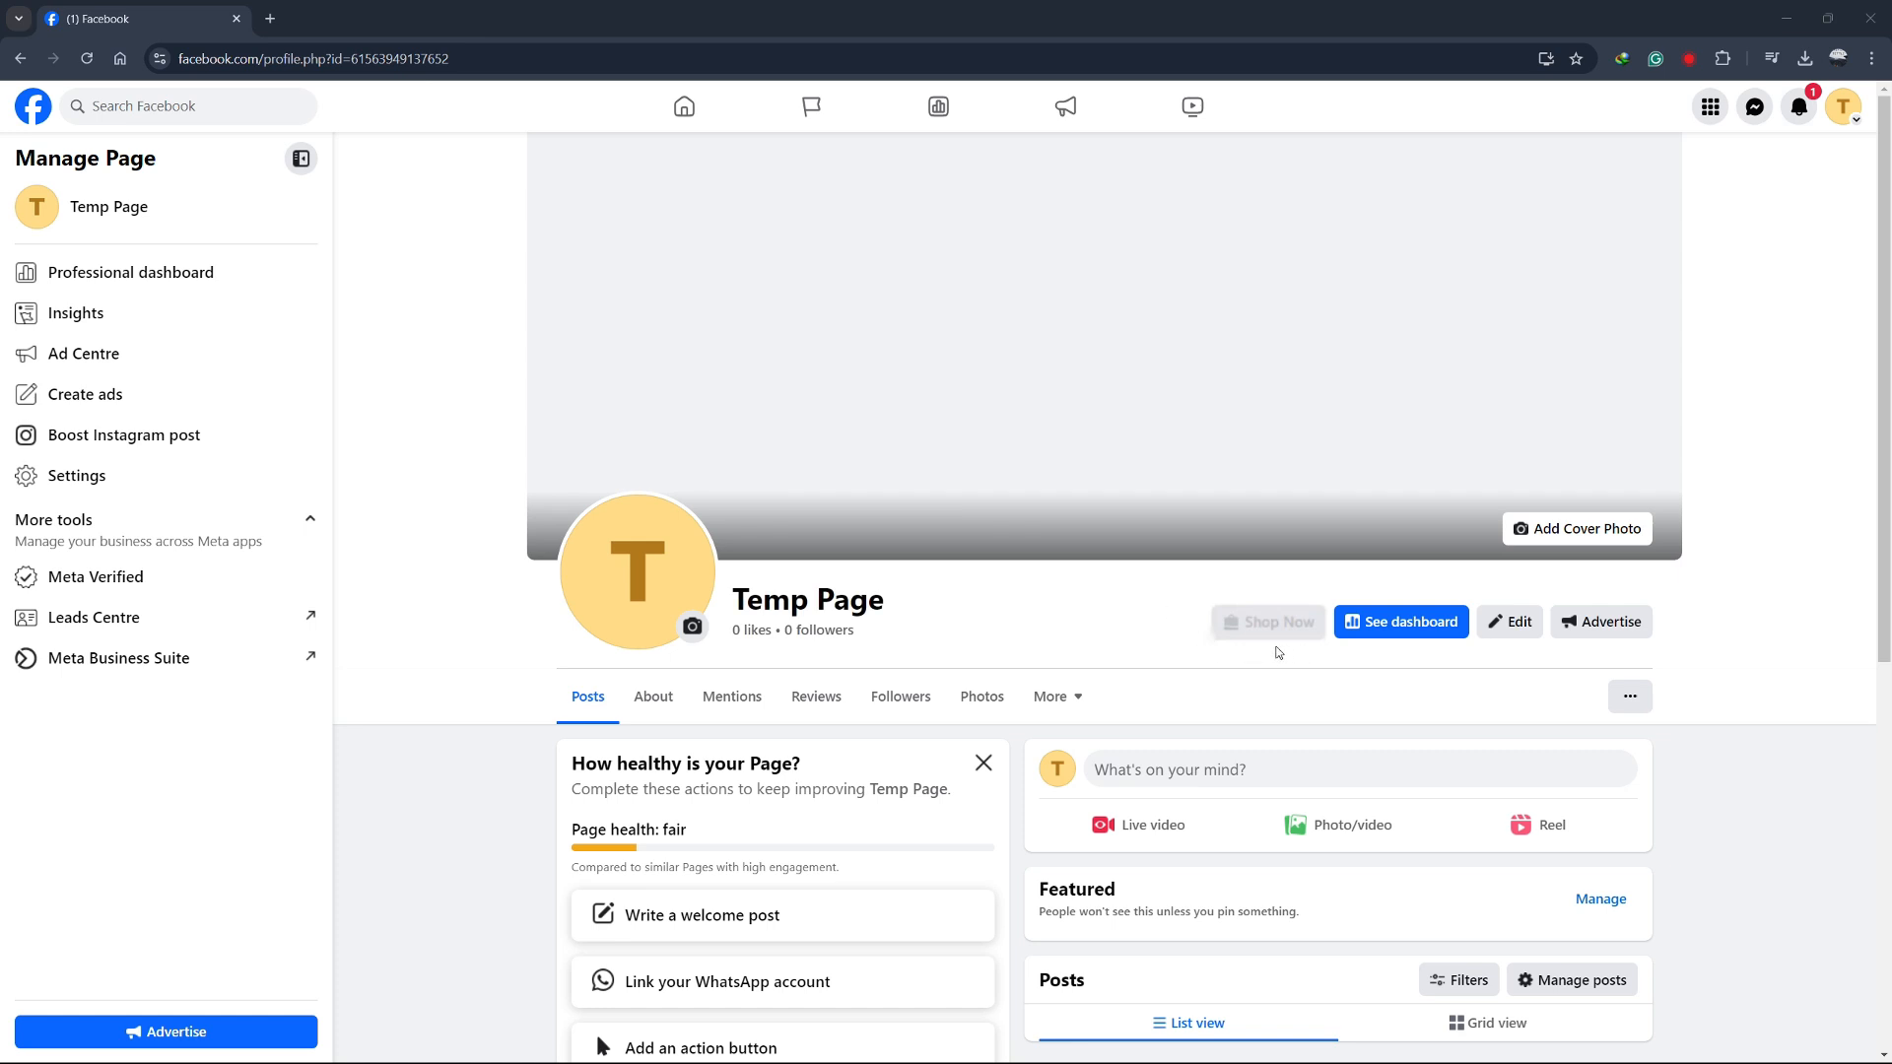